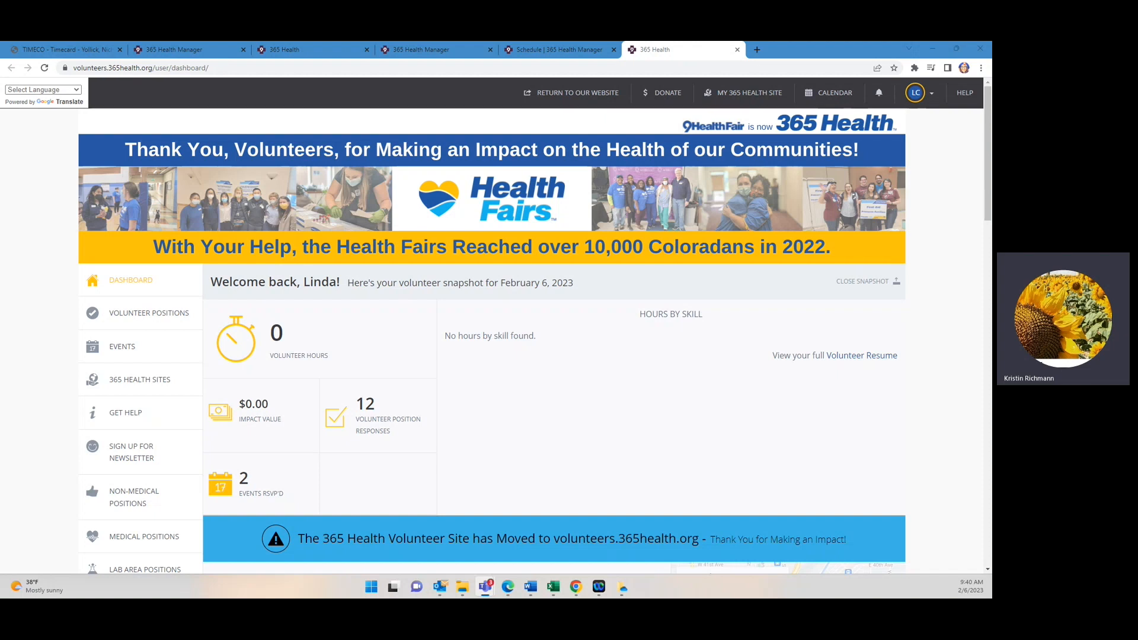
mouse_move(391, 404)
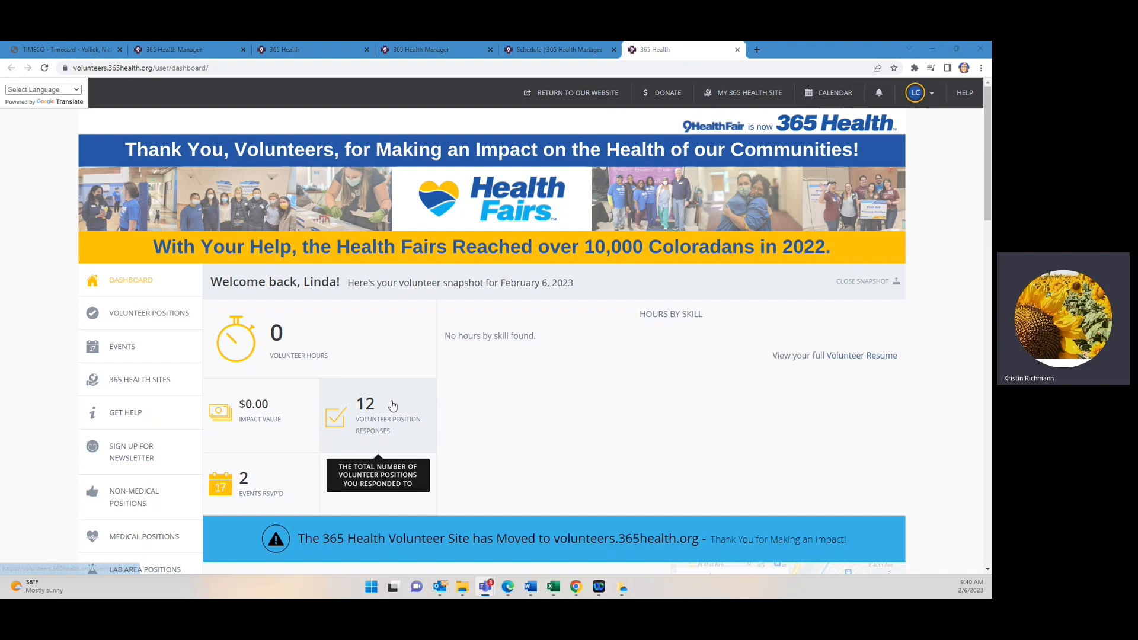
mouse_move(639, 411)
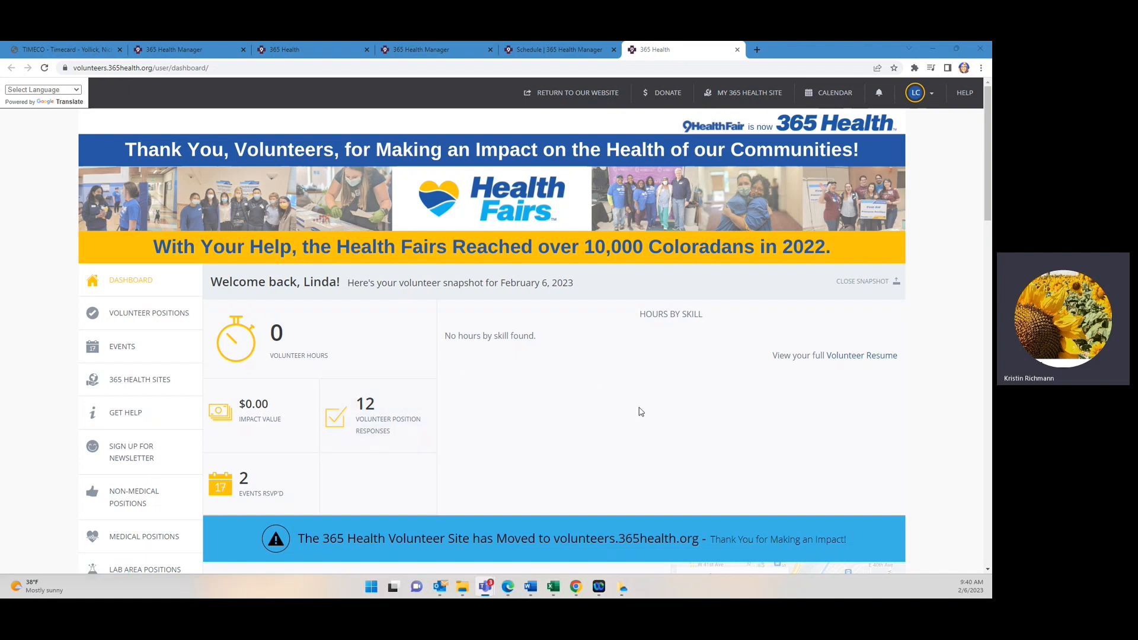
mouse_move(486, 349)
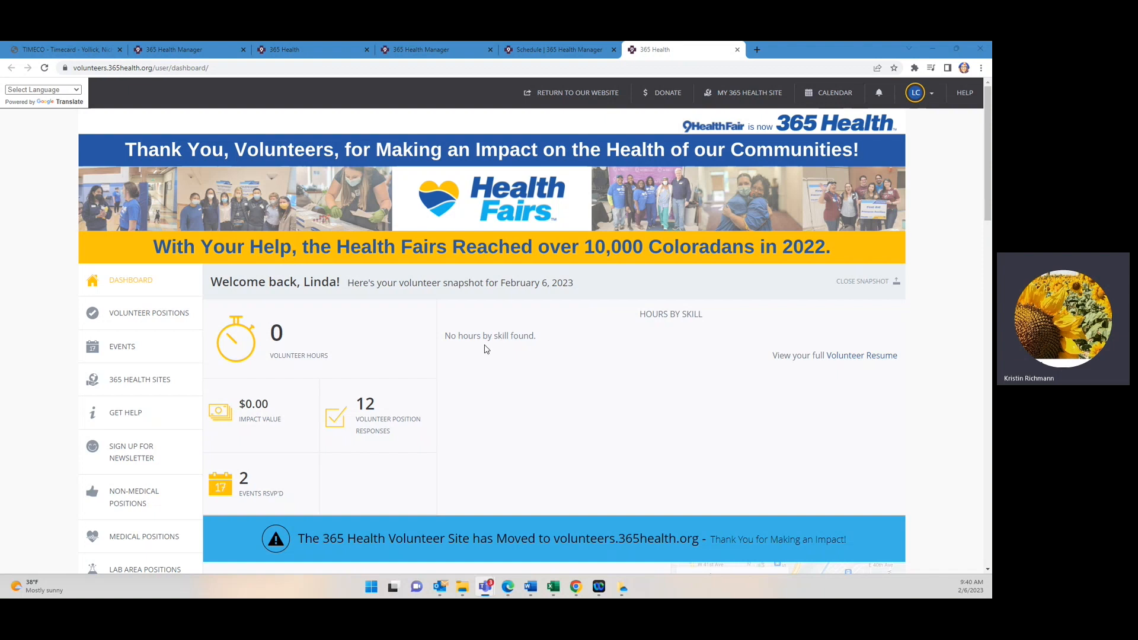
mouse_move(478, 349)
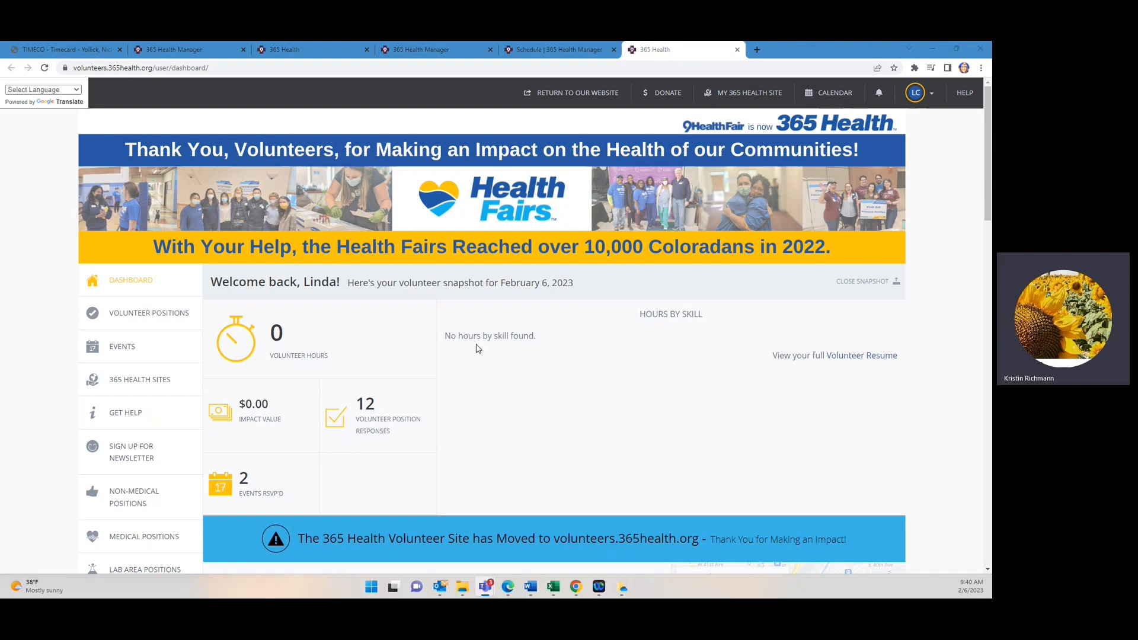
mouse_move(660, 298)
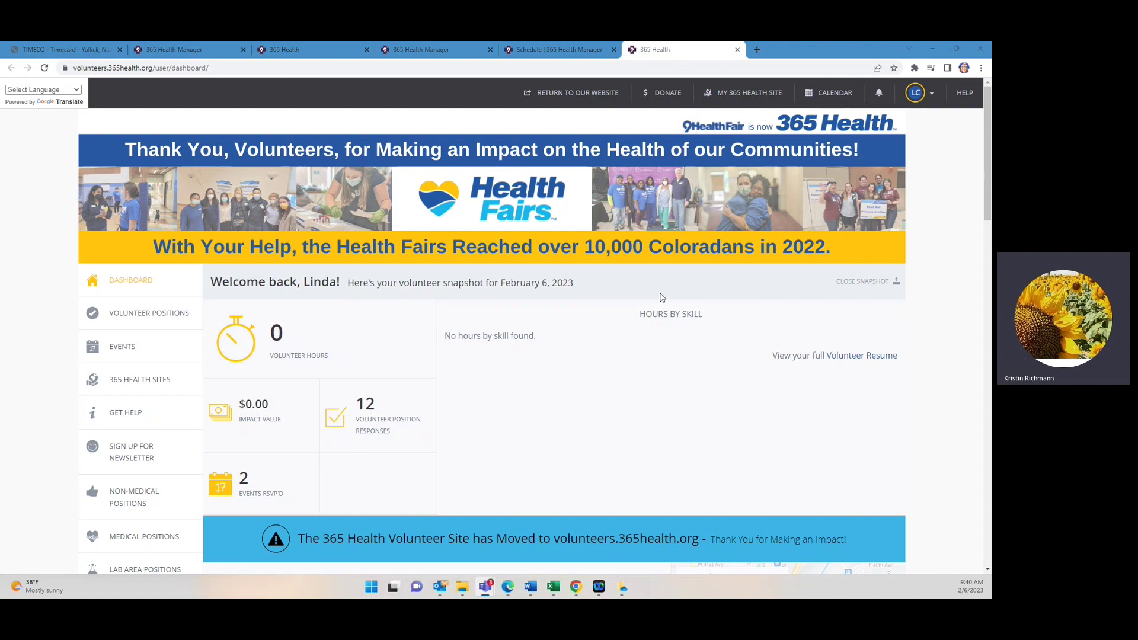
mouse_move(747, 317)
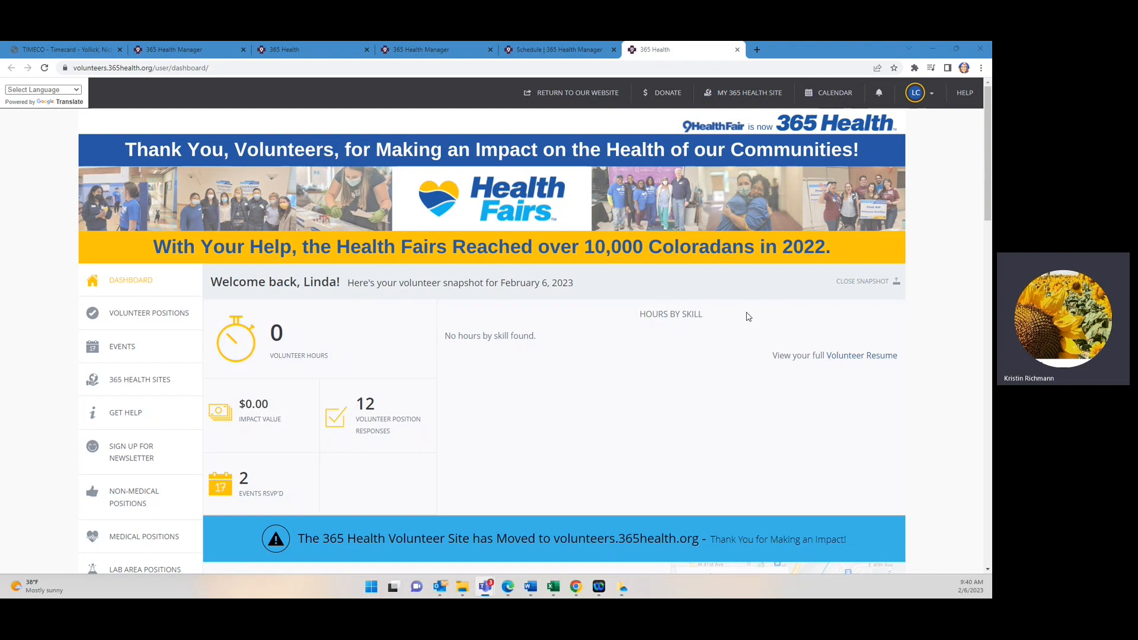
mouse_move(390, 277)
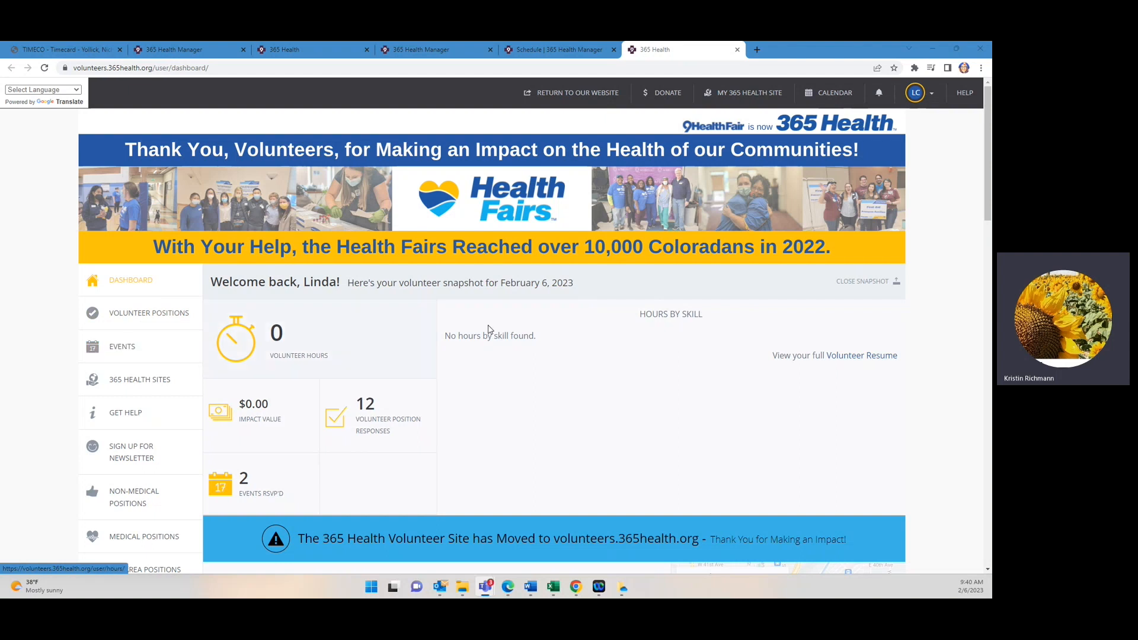
mouse_move(749, 93)
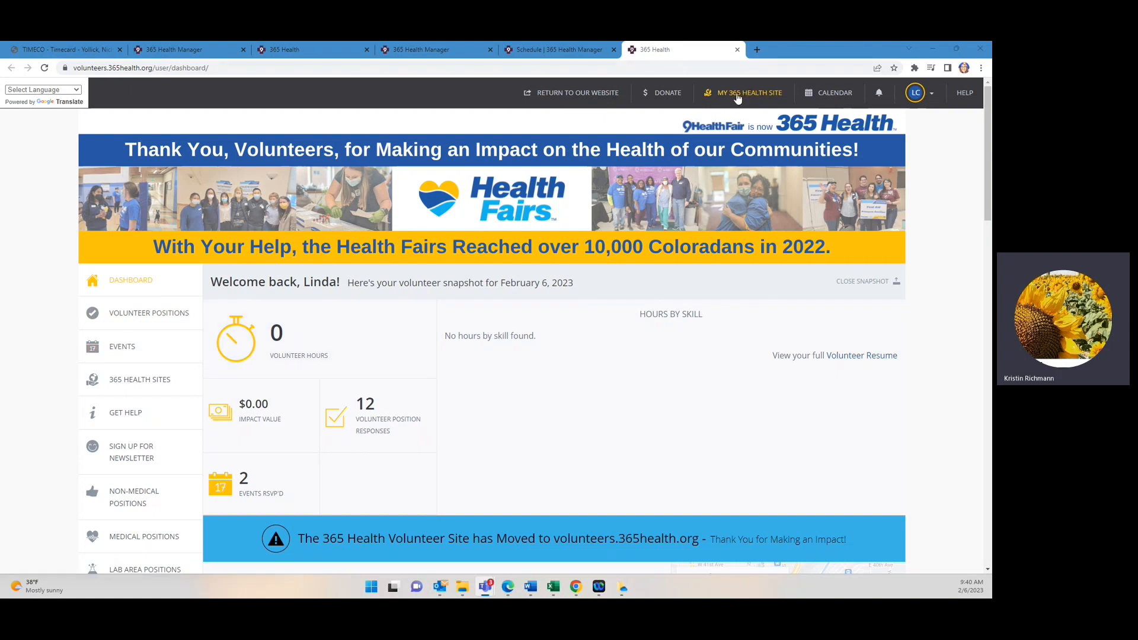
mouse_move(767, 108)
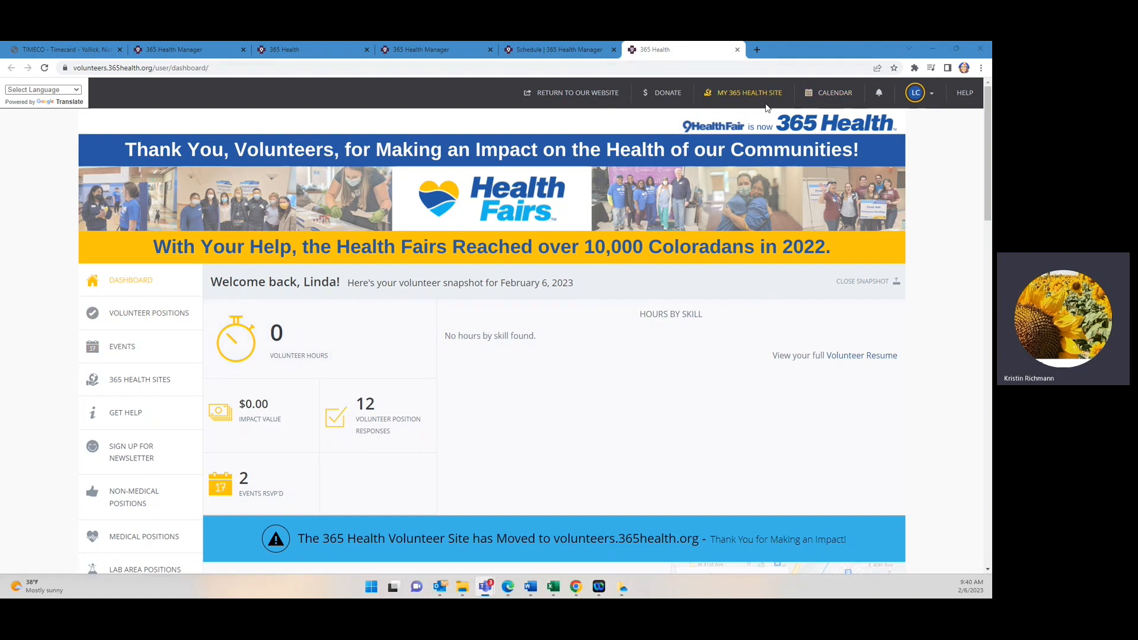
mouse_move(512, 208)
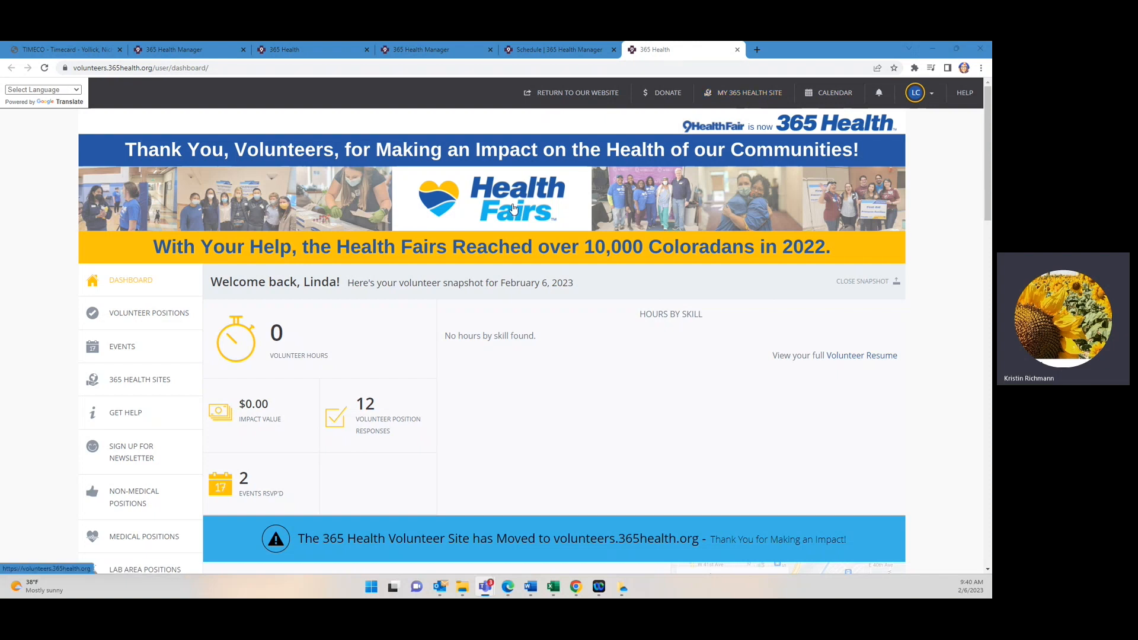
mouse_move(749, 92)
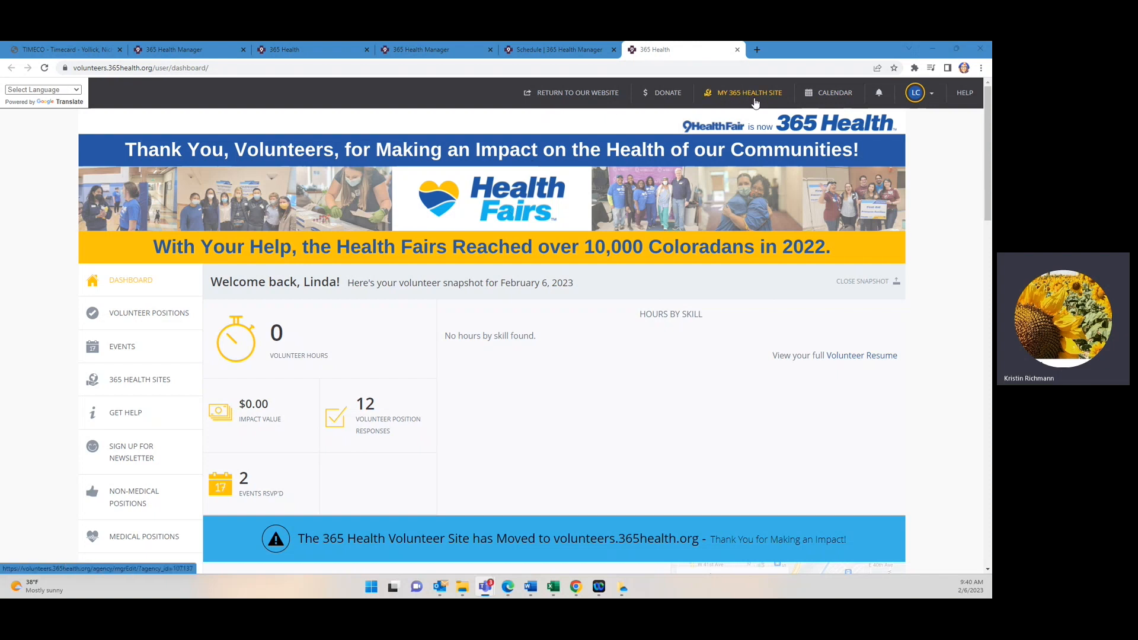
mouse_move(678, 329)
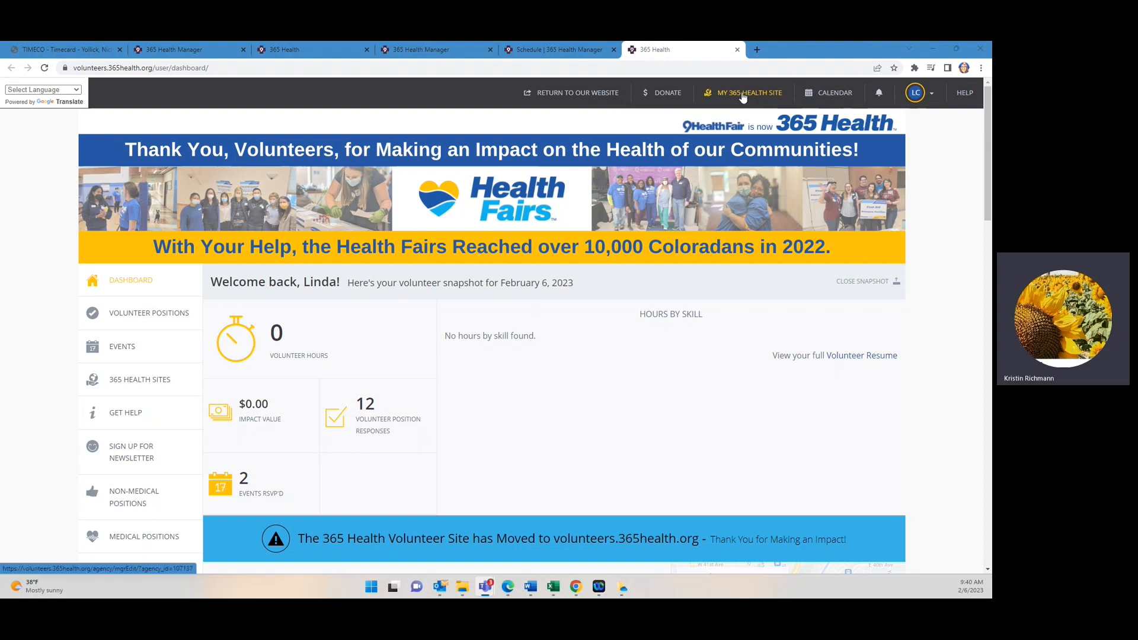
mouse_move(705, 93)
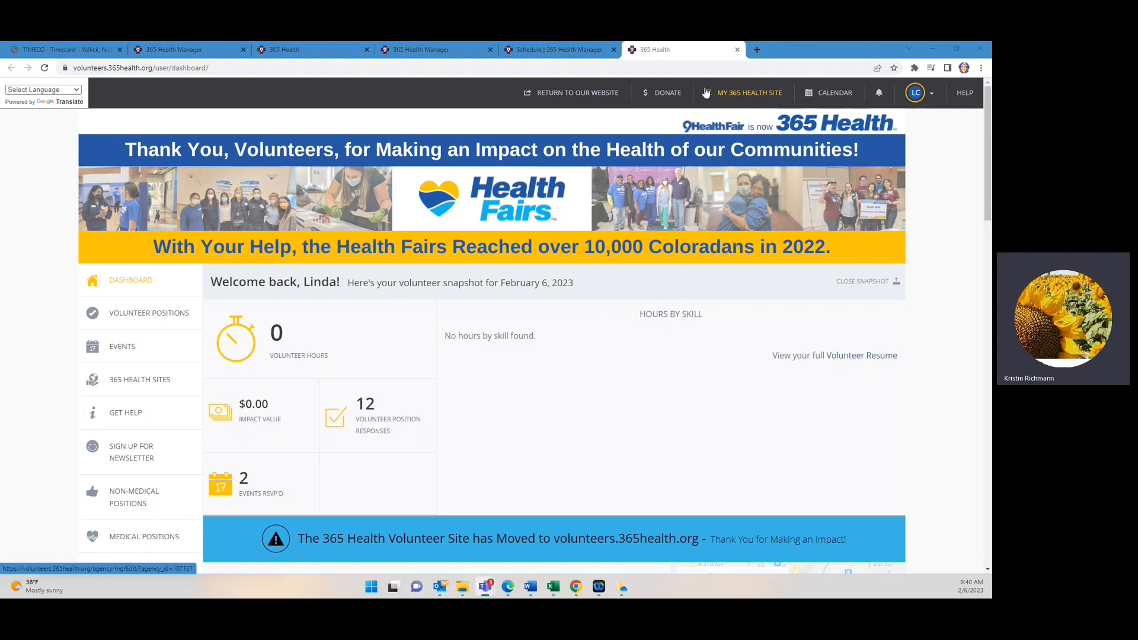
Go to My 365 Health Site to reach the Arvada Covenant Church Health Fair manager schedule.
click(749, 93)
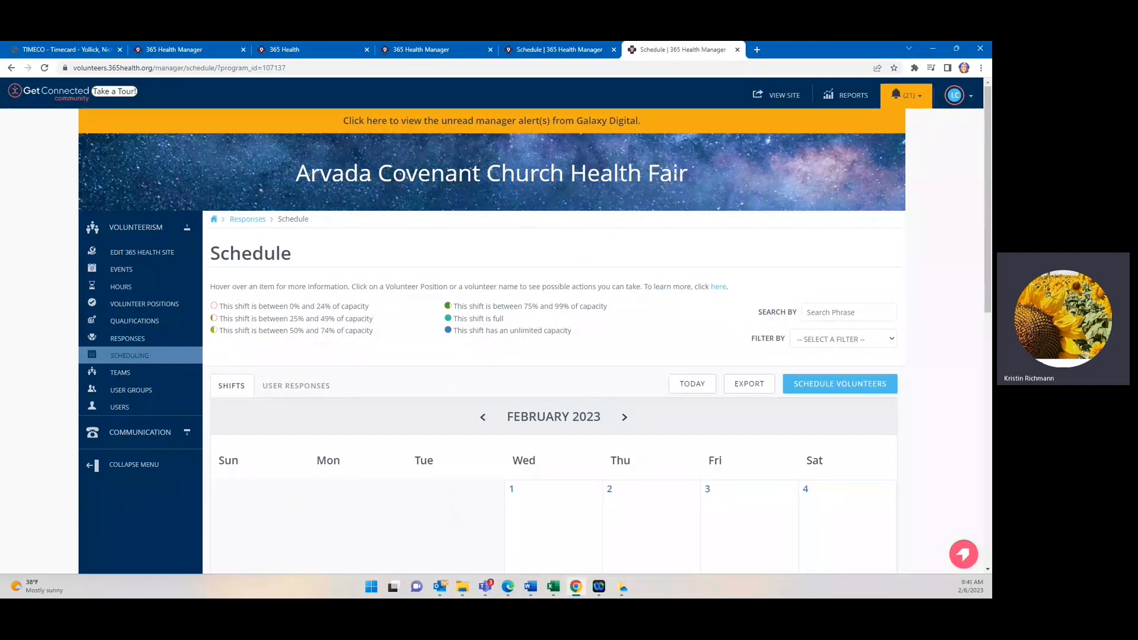
mouse_move(660, 192)
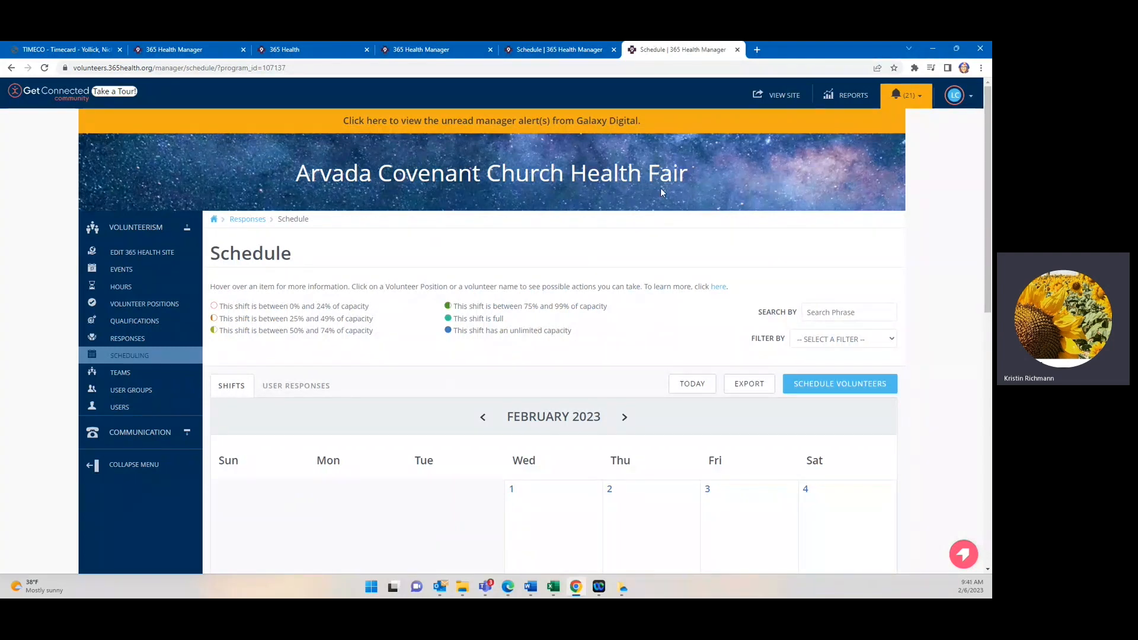
mouse_move(749, 168)
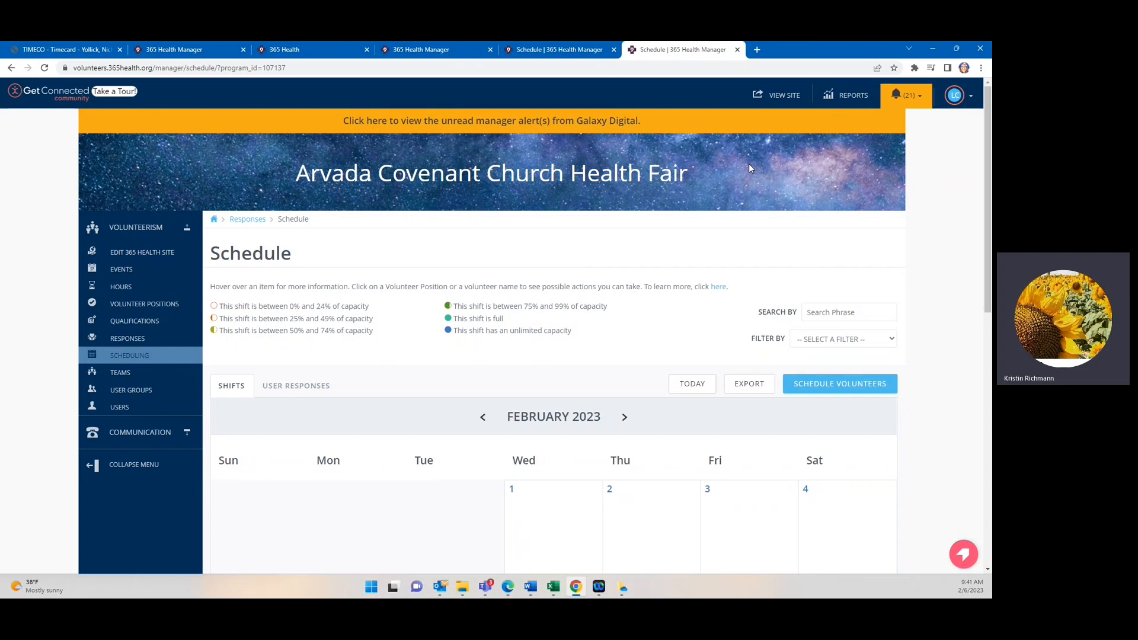
mouse_move(663, 275)
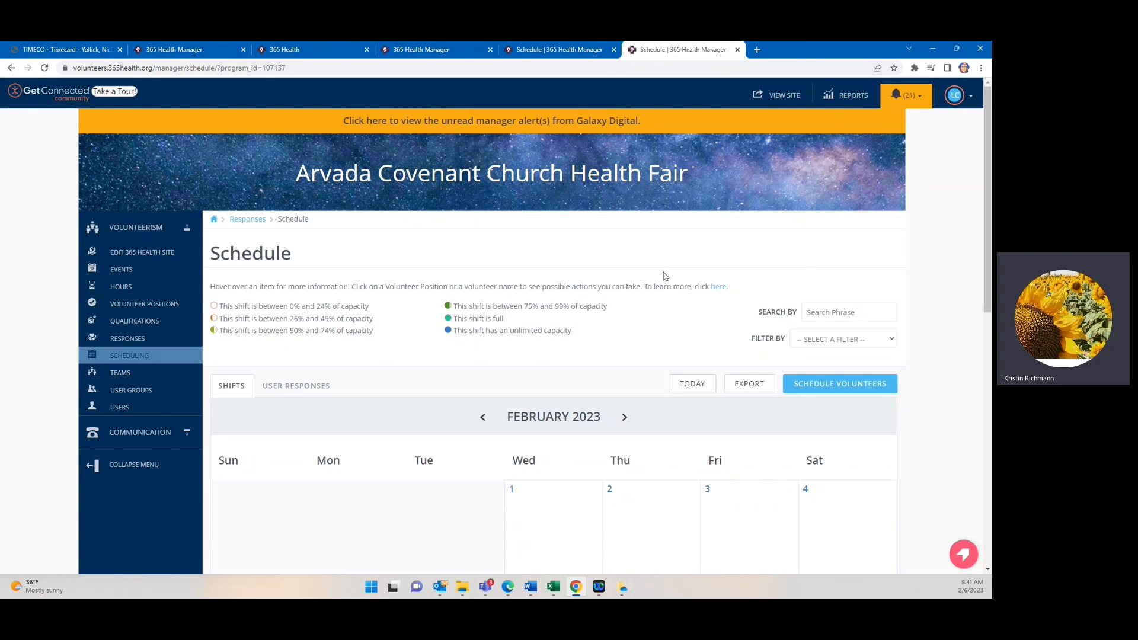
mouse_move(628, 230)
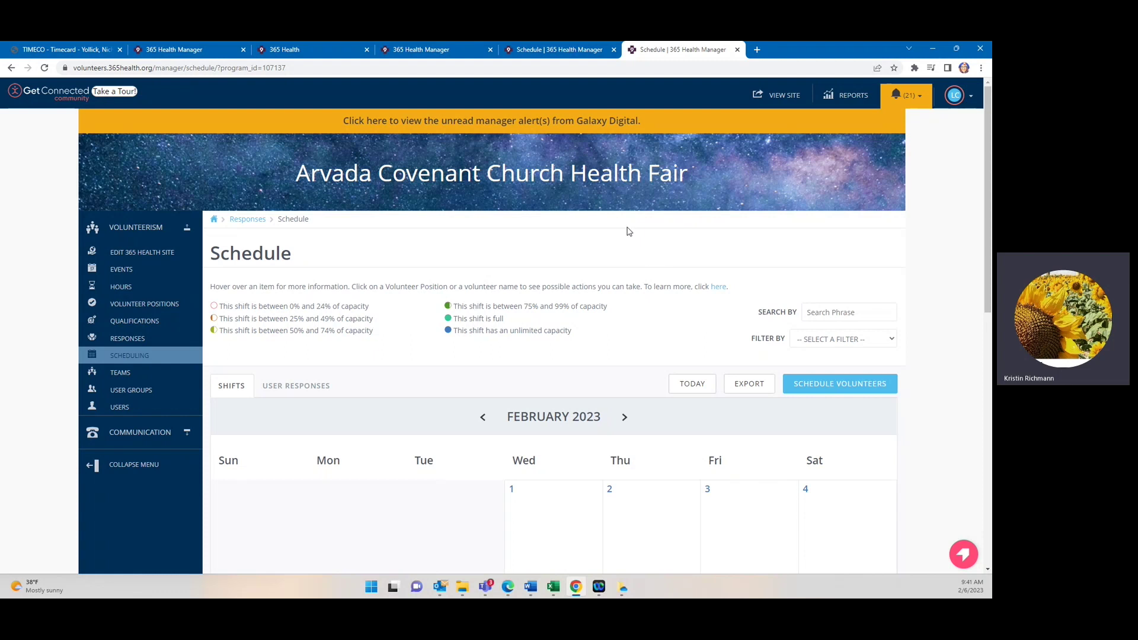
mouse_move(851, 95)
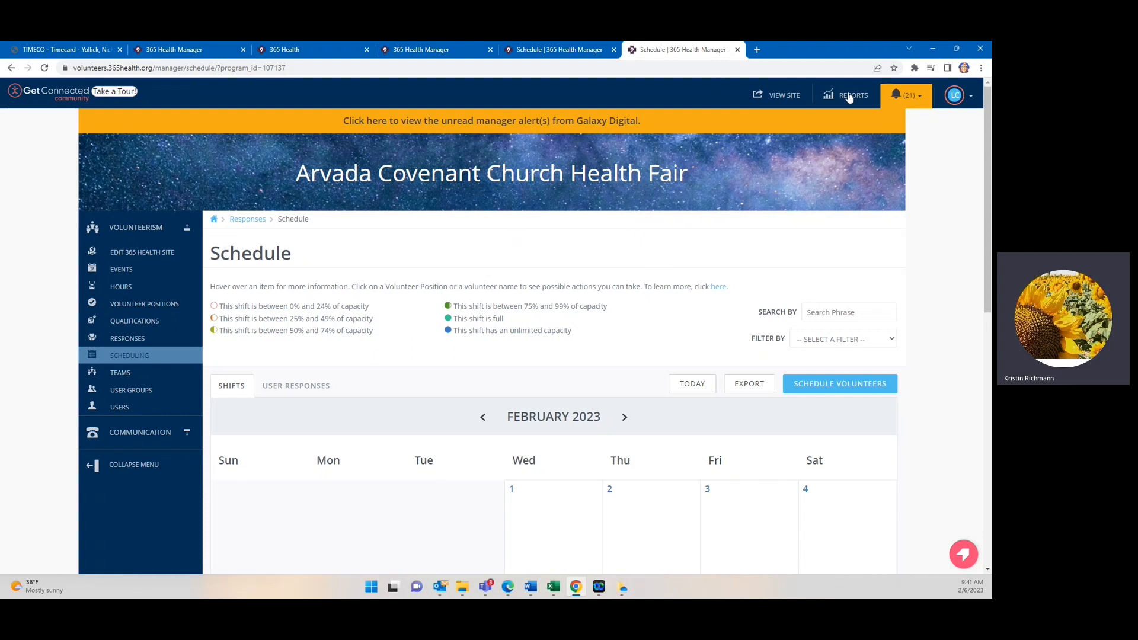
mouse_move(782, 103)
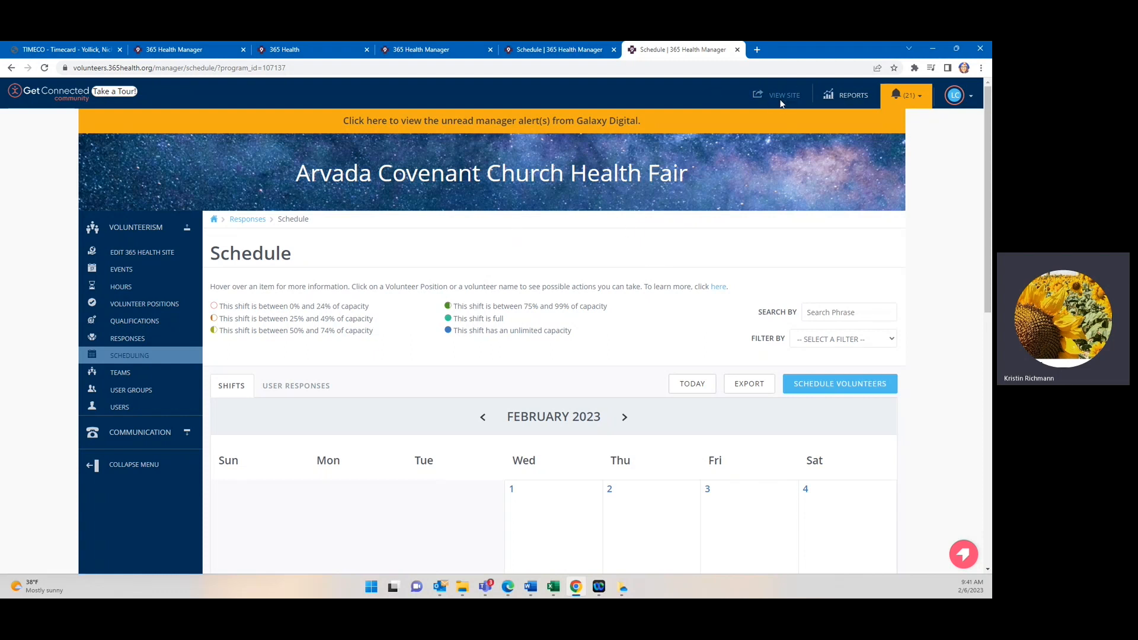
Return to the volunteer-facing site and go to the Resource Library from the left sidebar.
click(784, 94)
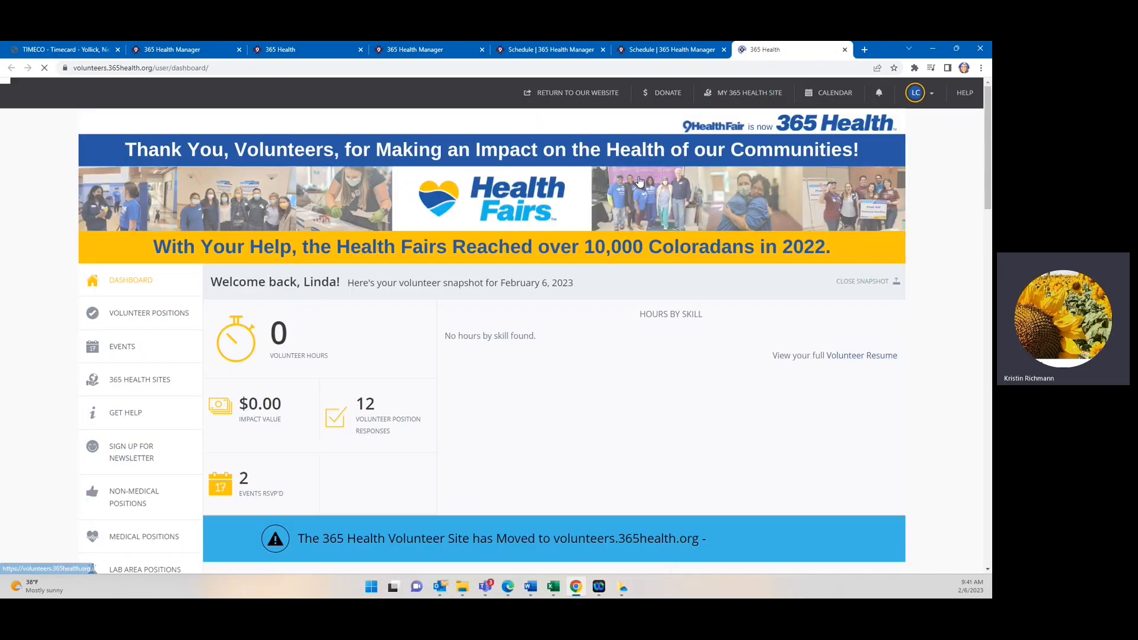
scroll(down, 3)
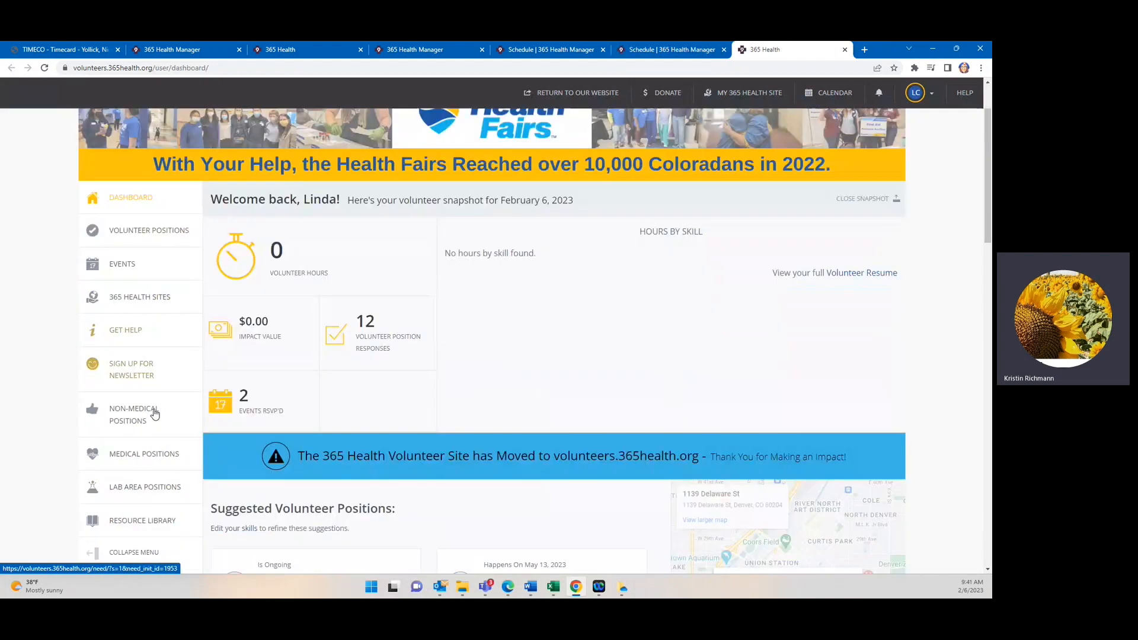
scroll(down, 3)
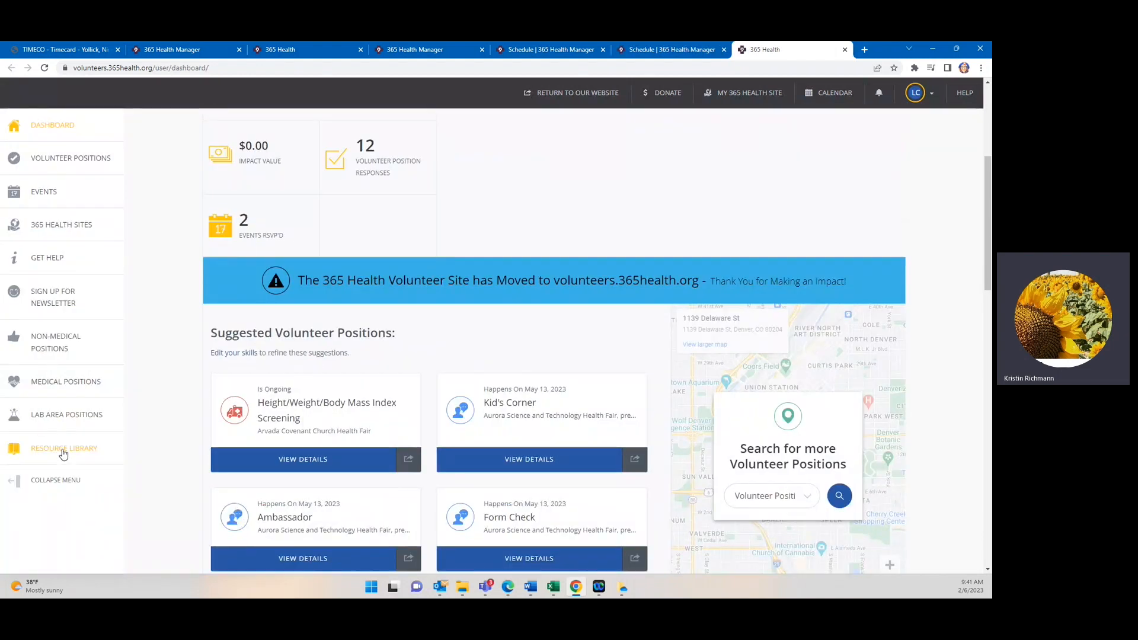
click(63, 448)
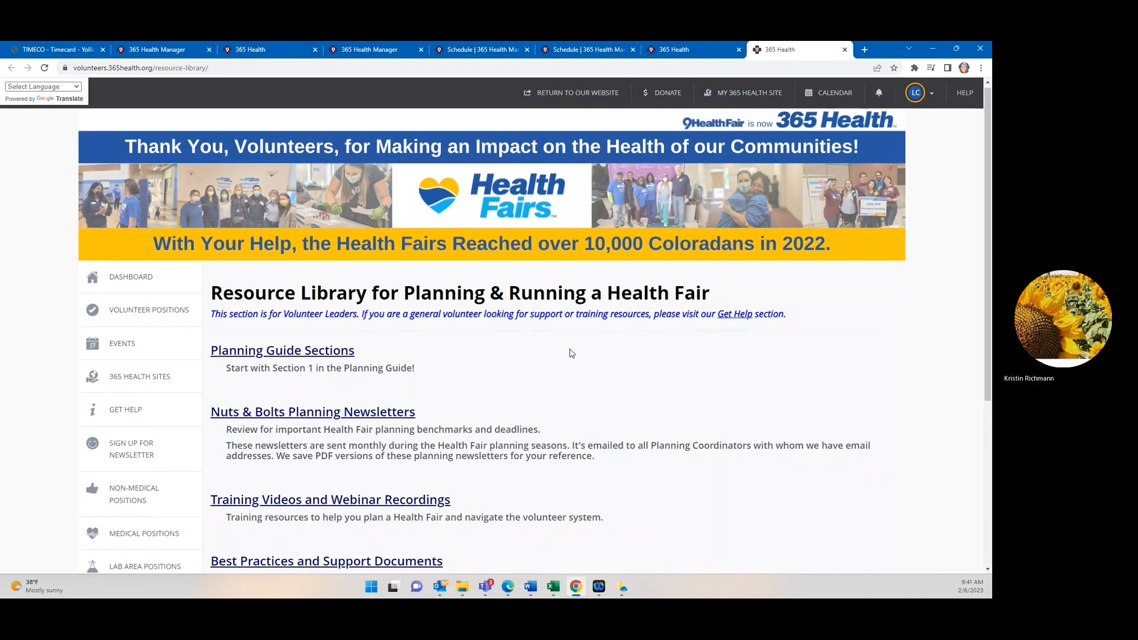
Go into the Planning Guide sections and download the Section 1 Planning PDF.
scroll(down, 3)
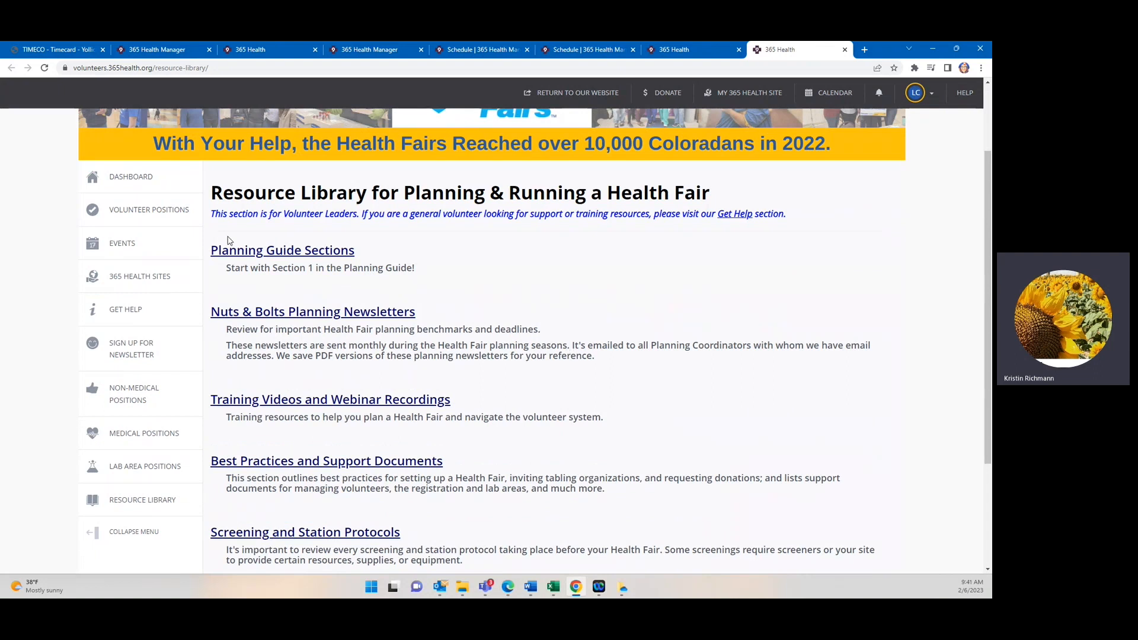
click(281, 250)
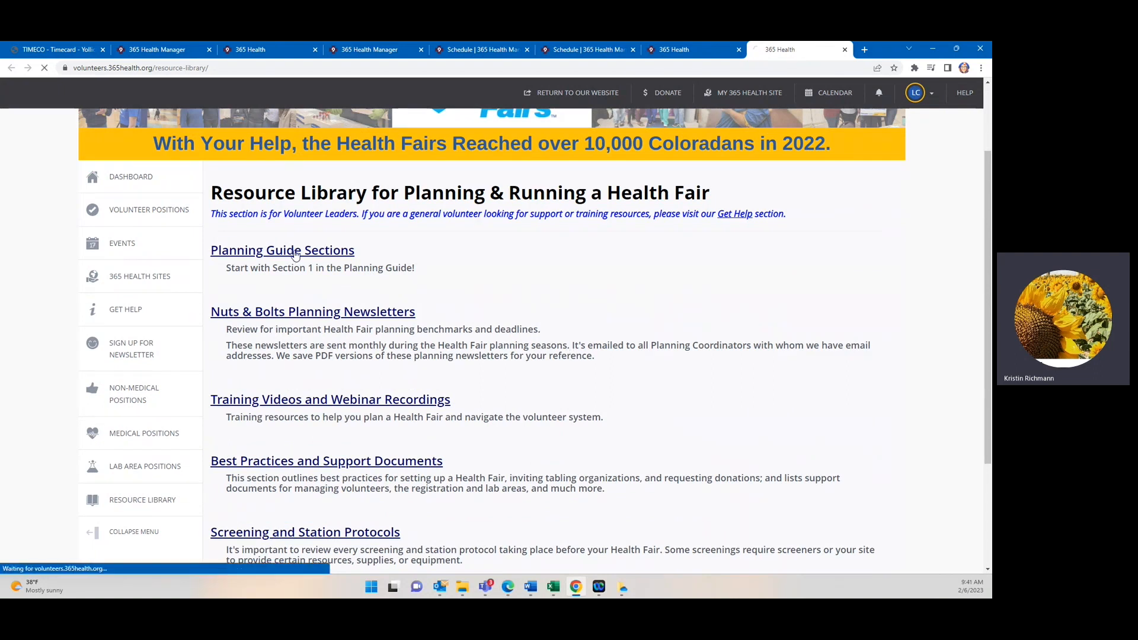
click(282, 249)
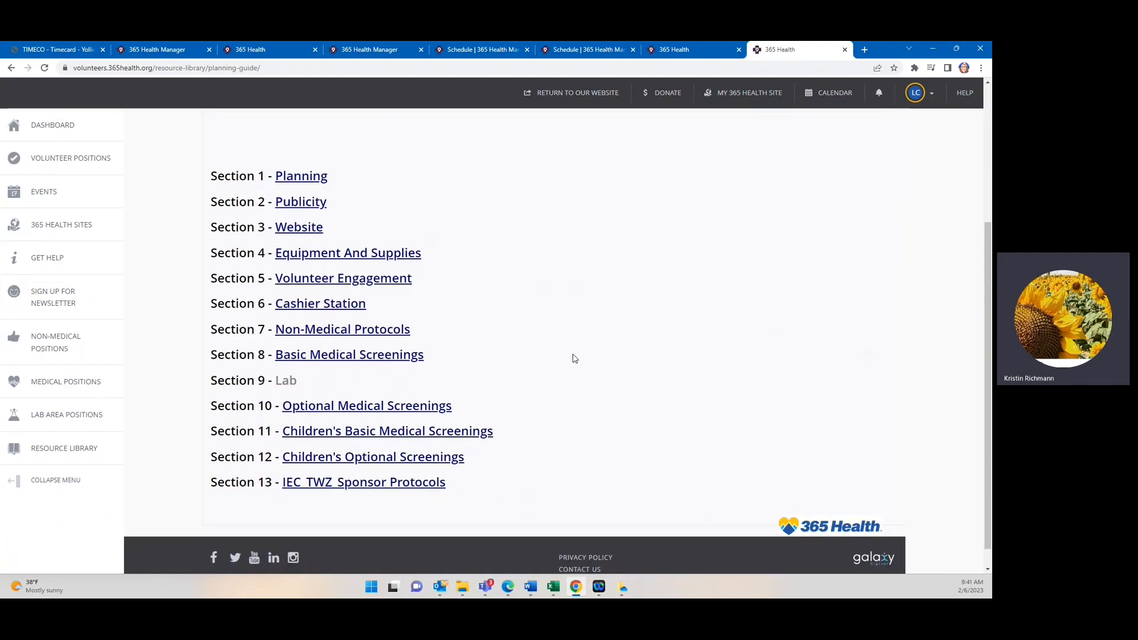
mouse_move(340, 181)
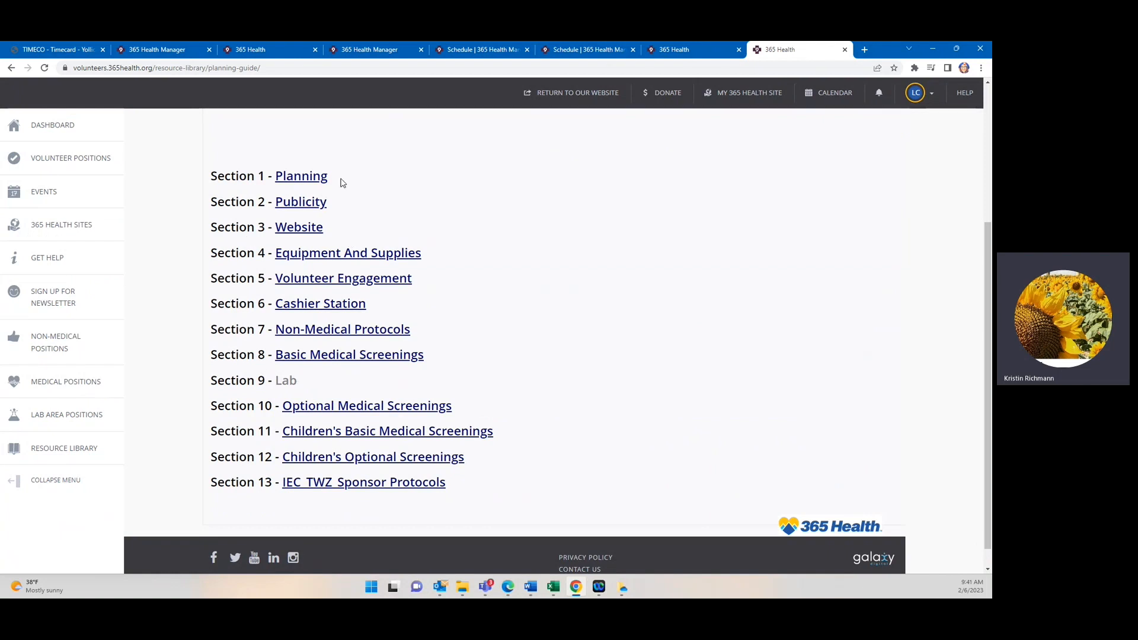
mouse_move(298, 227)
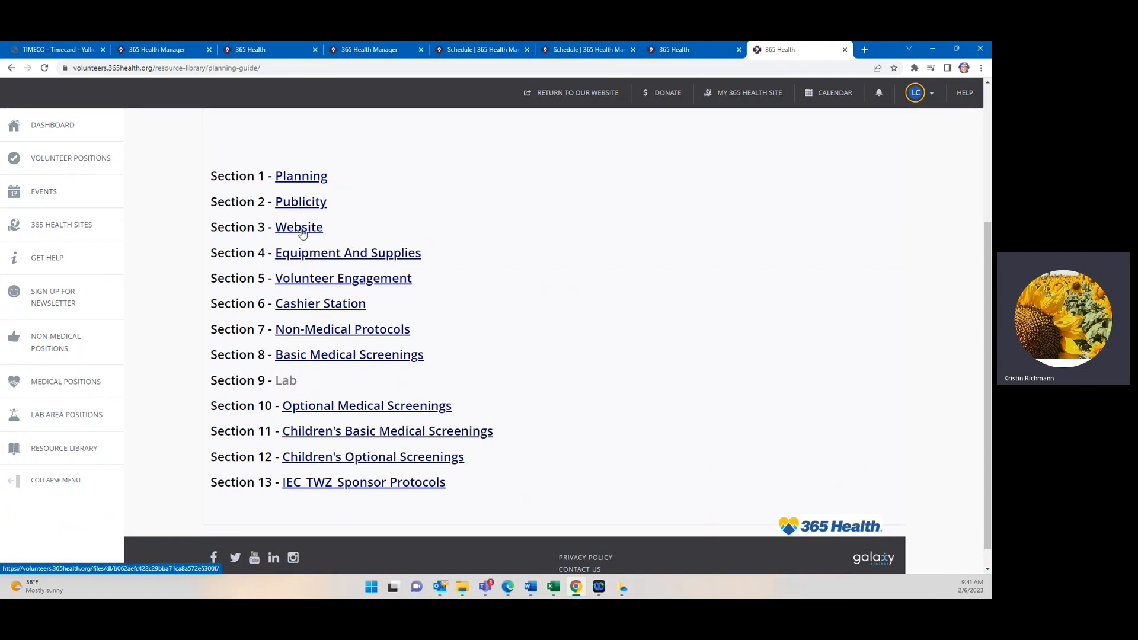
mouse_move(349, 355)
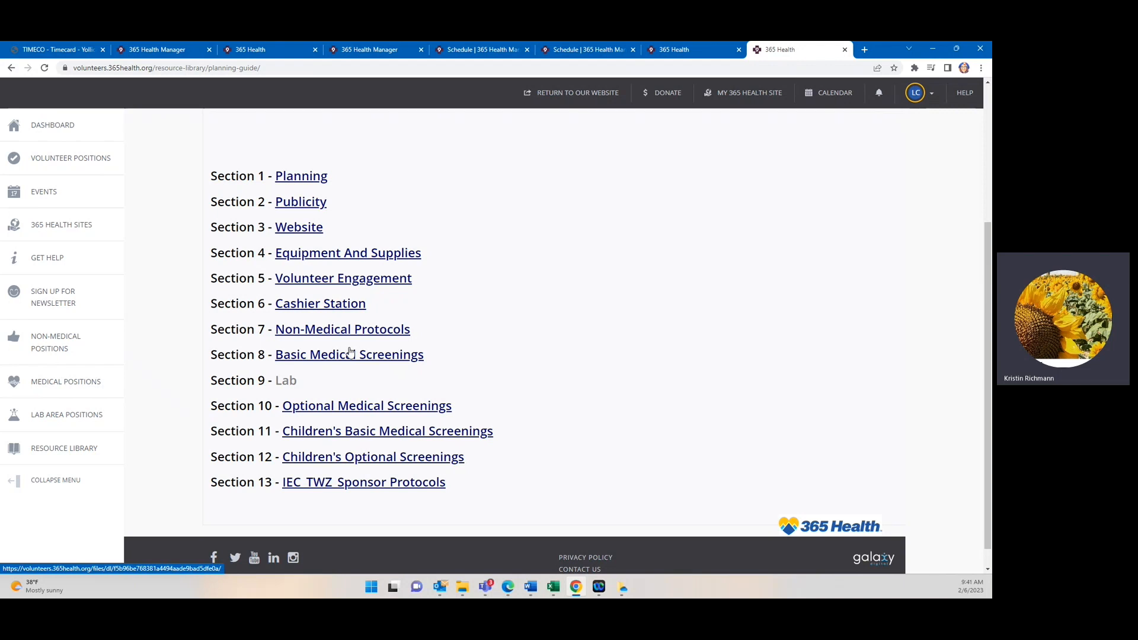
mouse_move(355, 486)
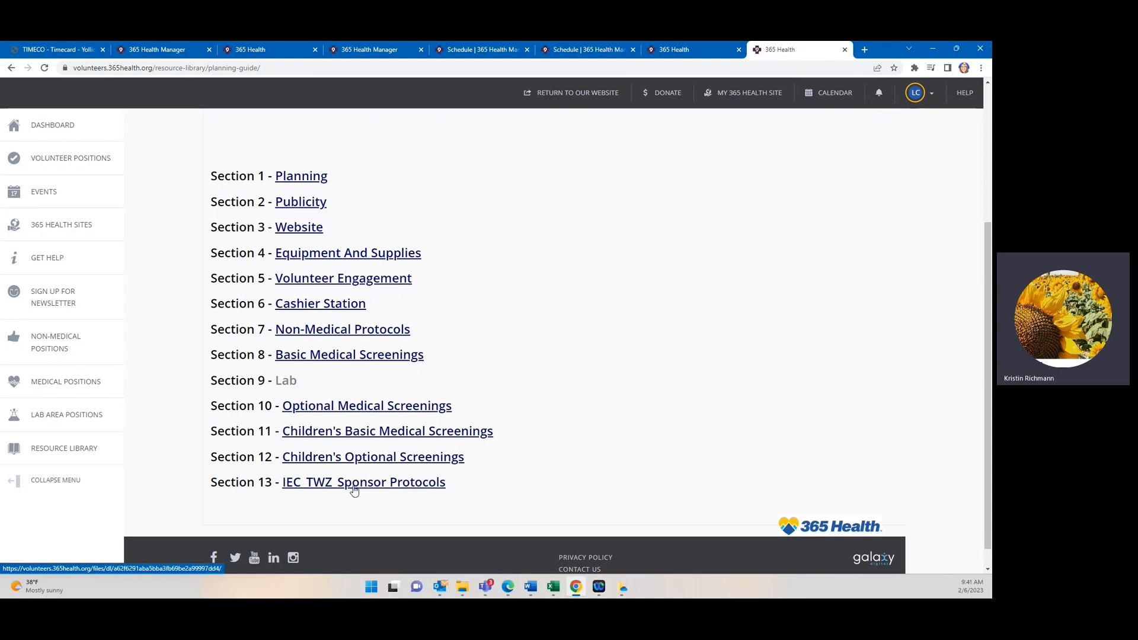
mouse_move(300, 176)
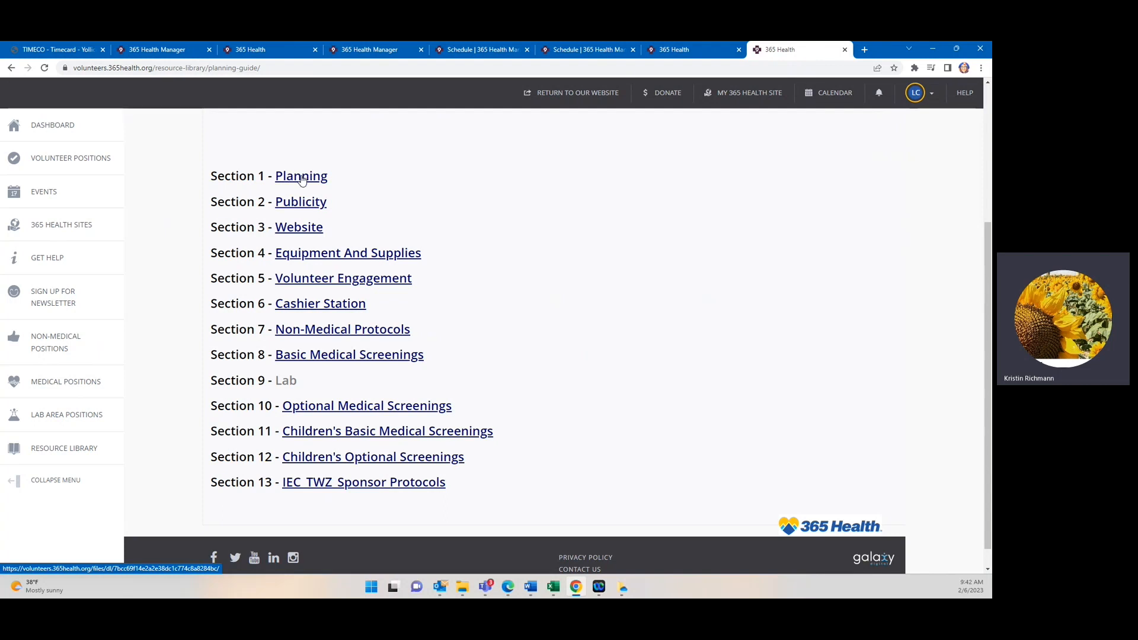
click(300, 175)
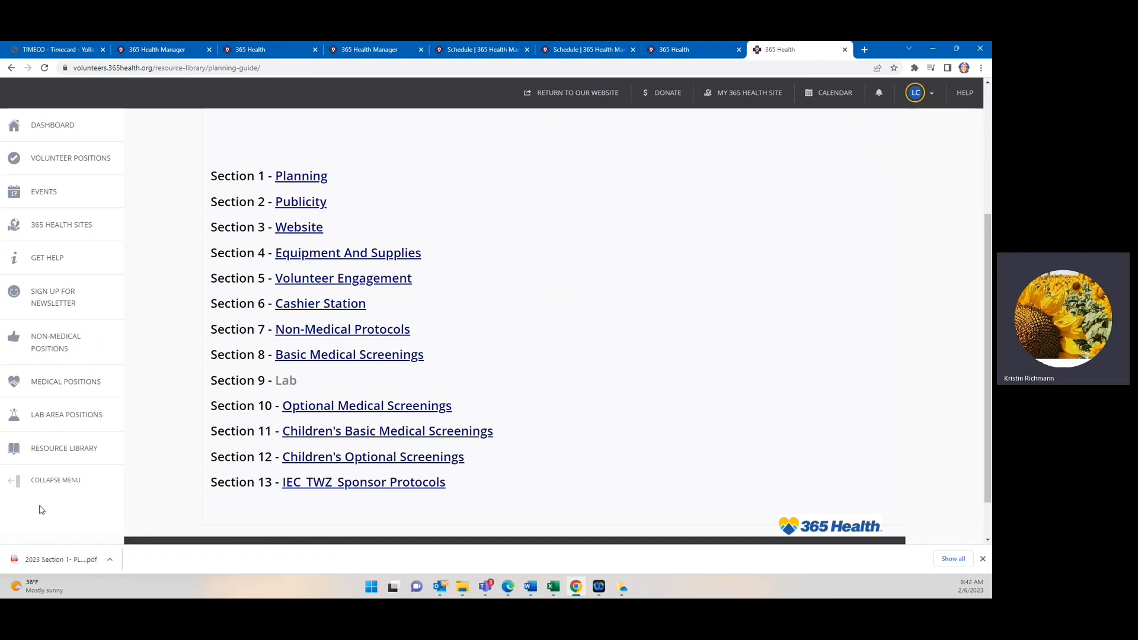
mouse_move(63, 563)
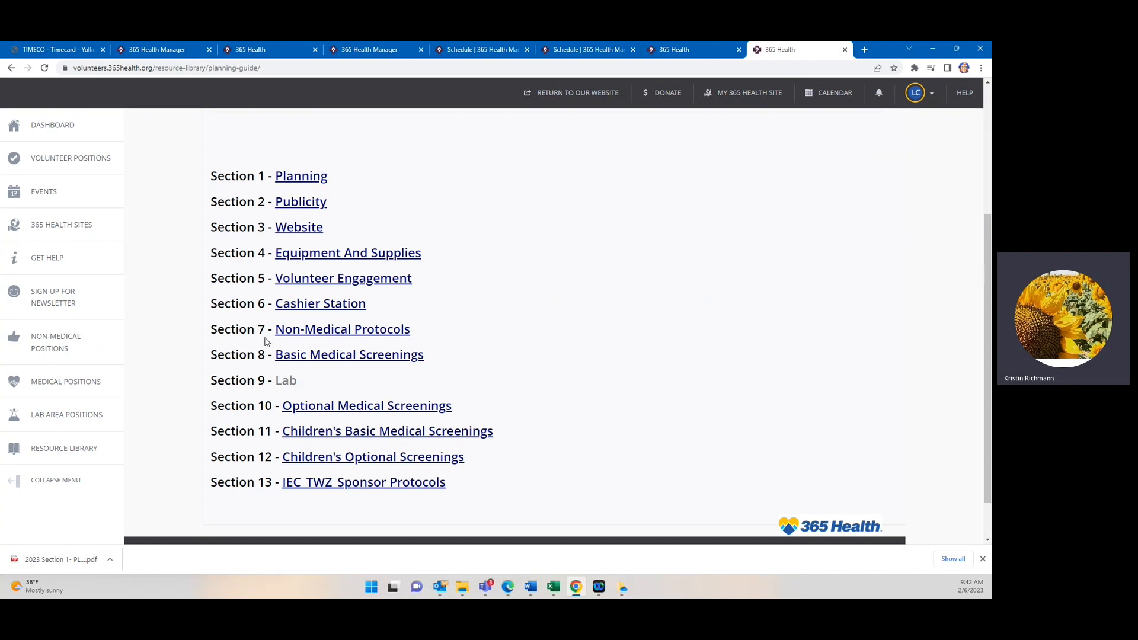
scroll(up, 3)
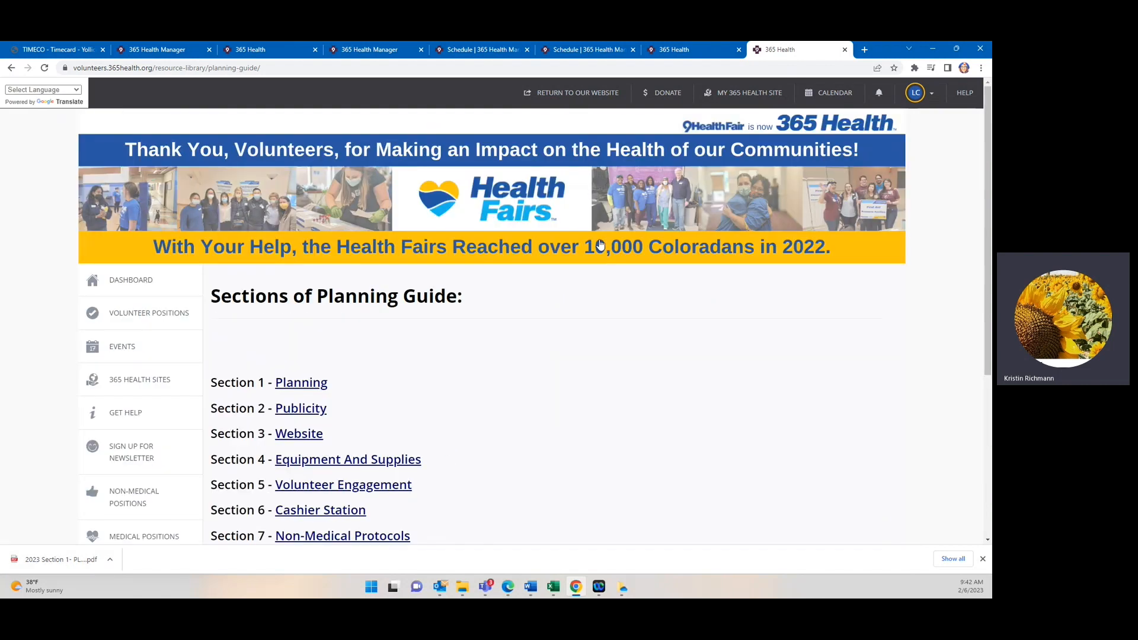
Go back to the Resource Library overview and scroll through its category links.
click(10, 67)
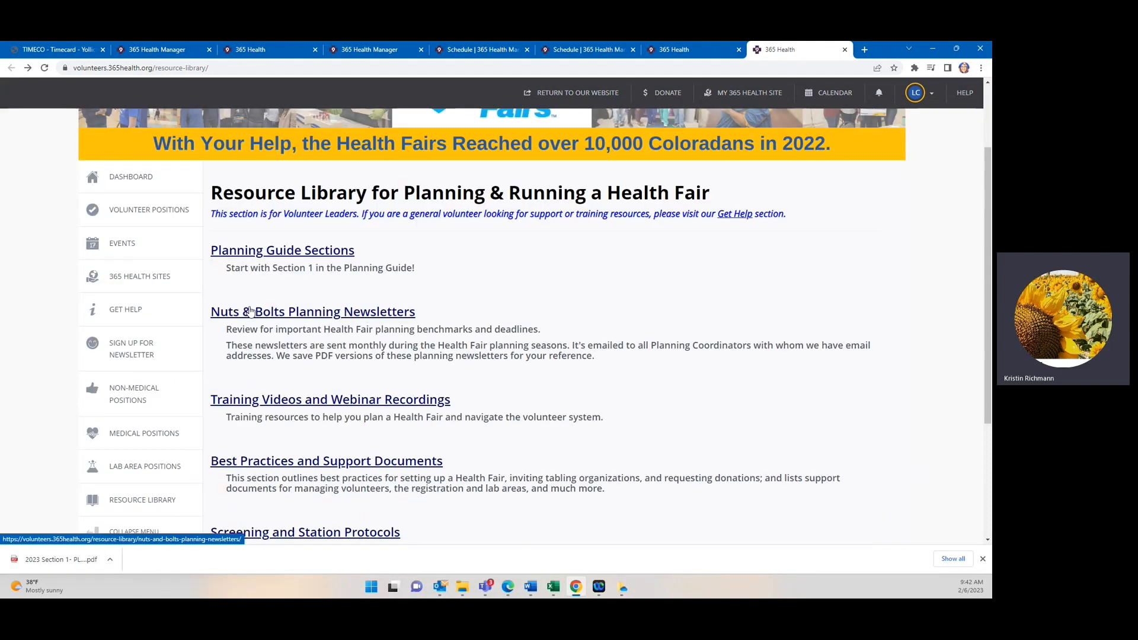
mouse_move(498, 298)
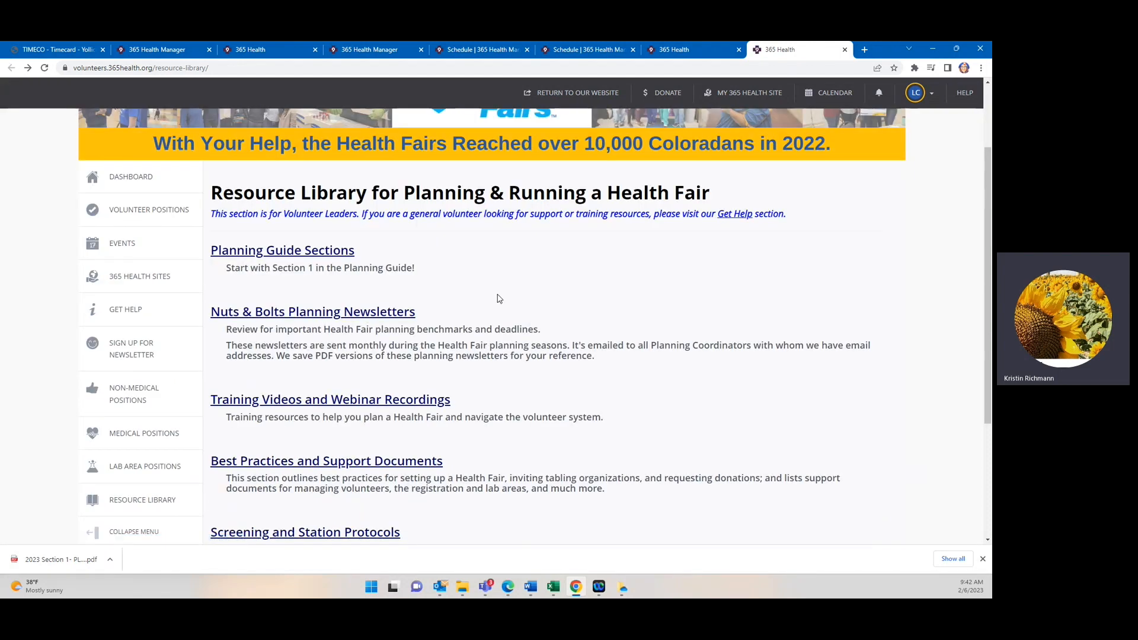
scroll(down, 3)
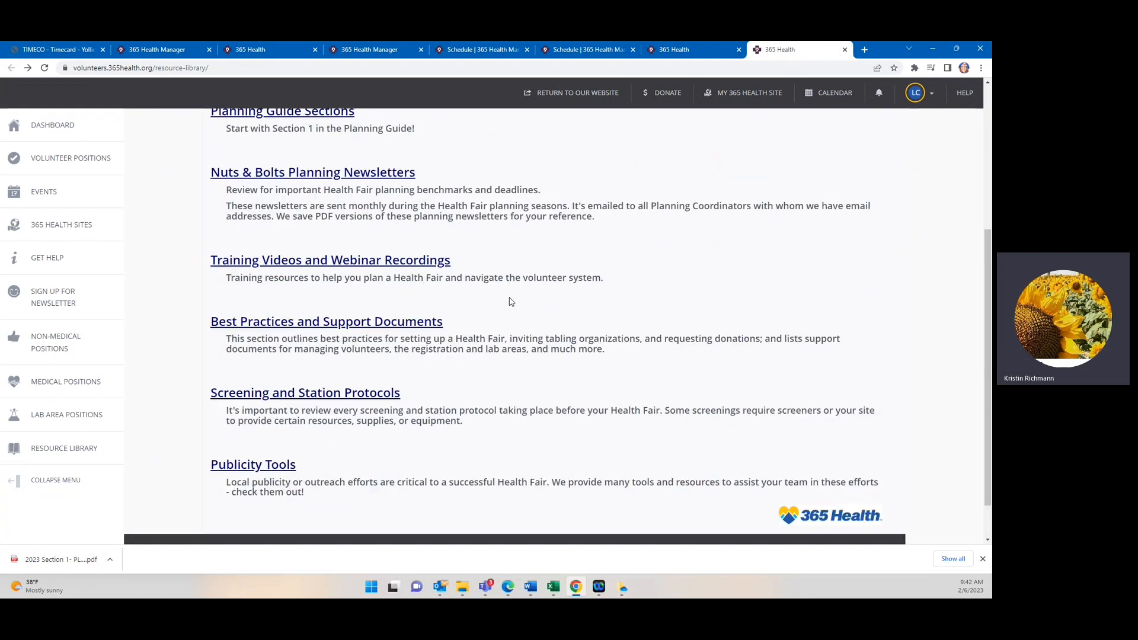
scroll(down, 3)
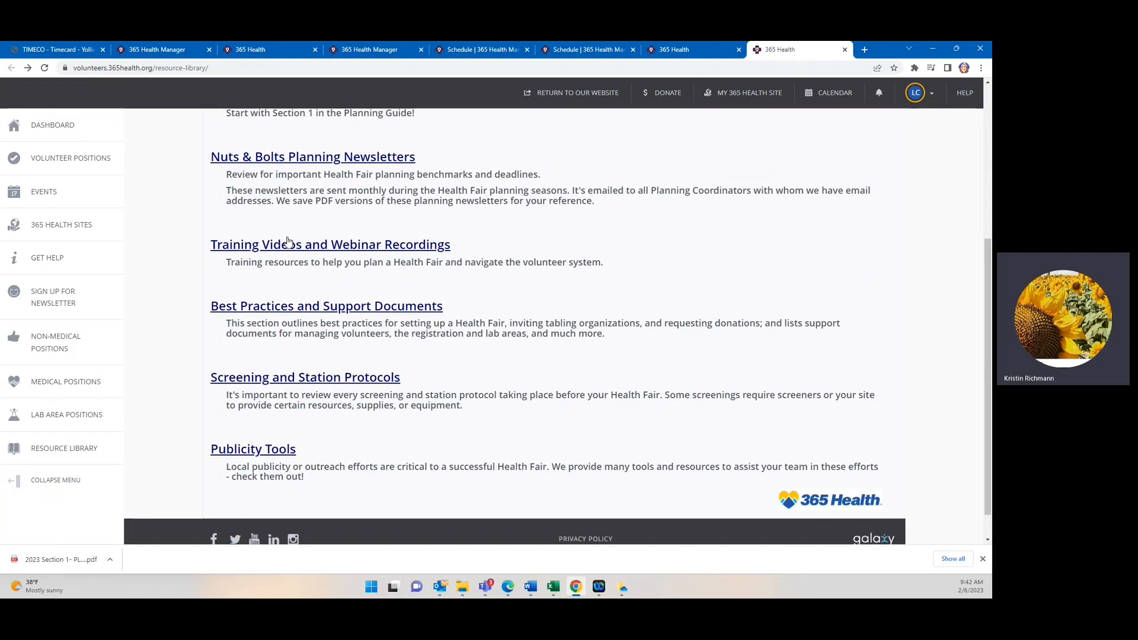
mouse_move(402, 243)
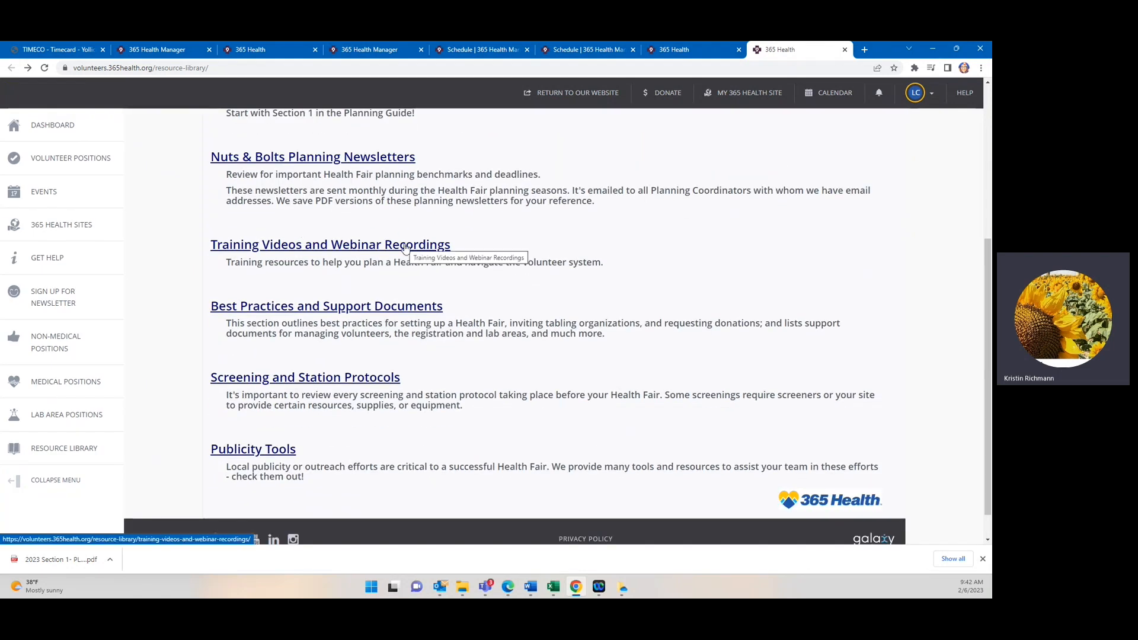
mouse_move(391, 237)
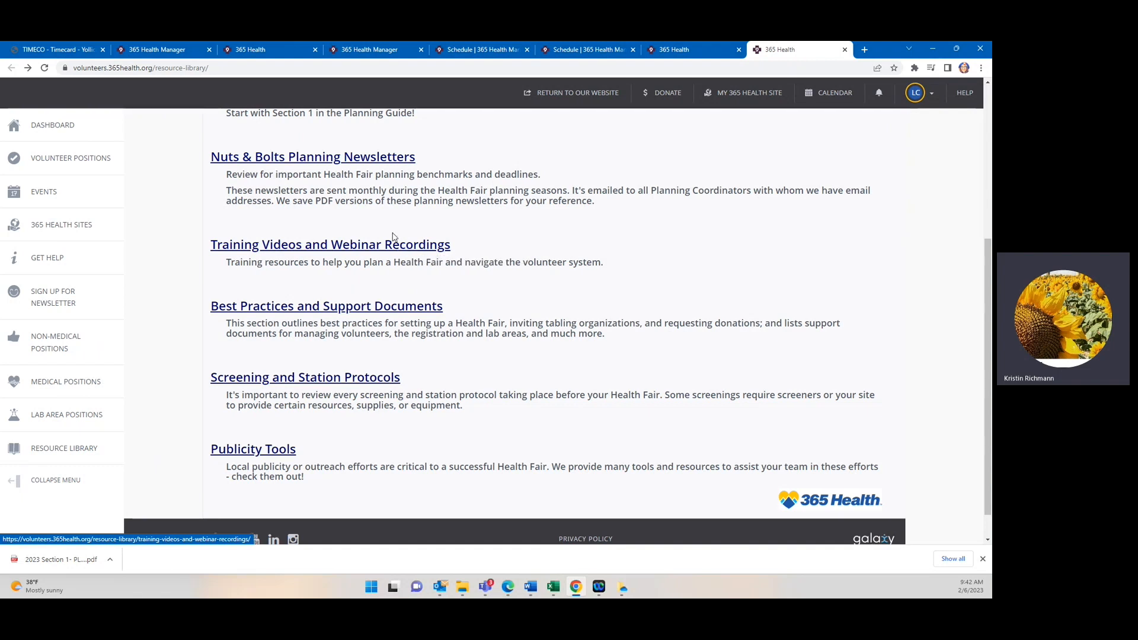
mouse_move(371, 249)
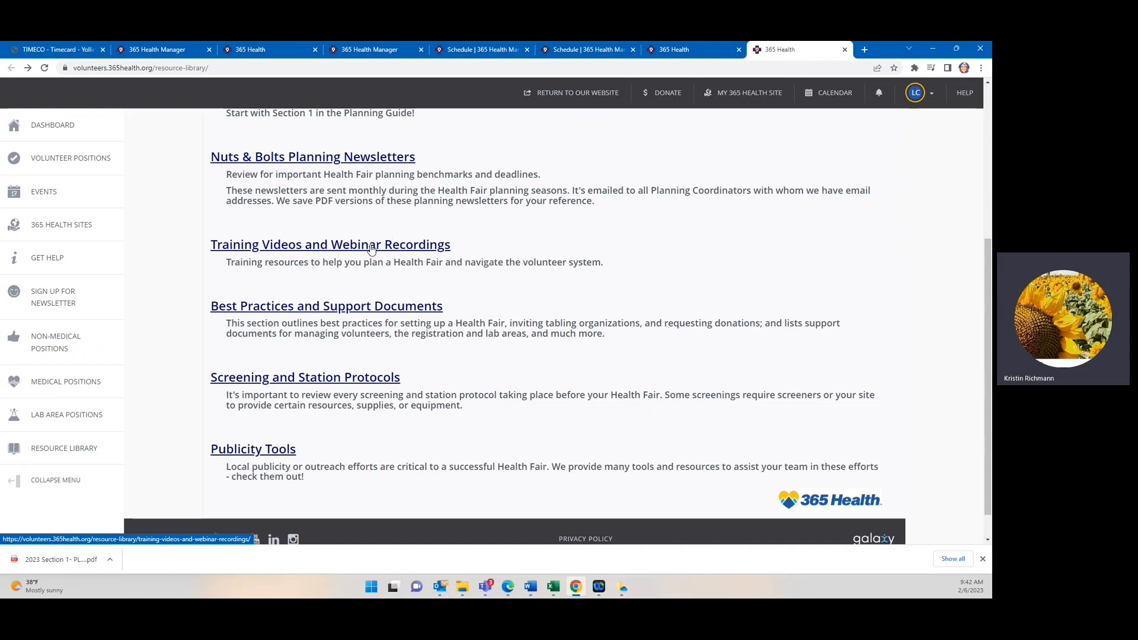
mouse_move(301, 314)
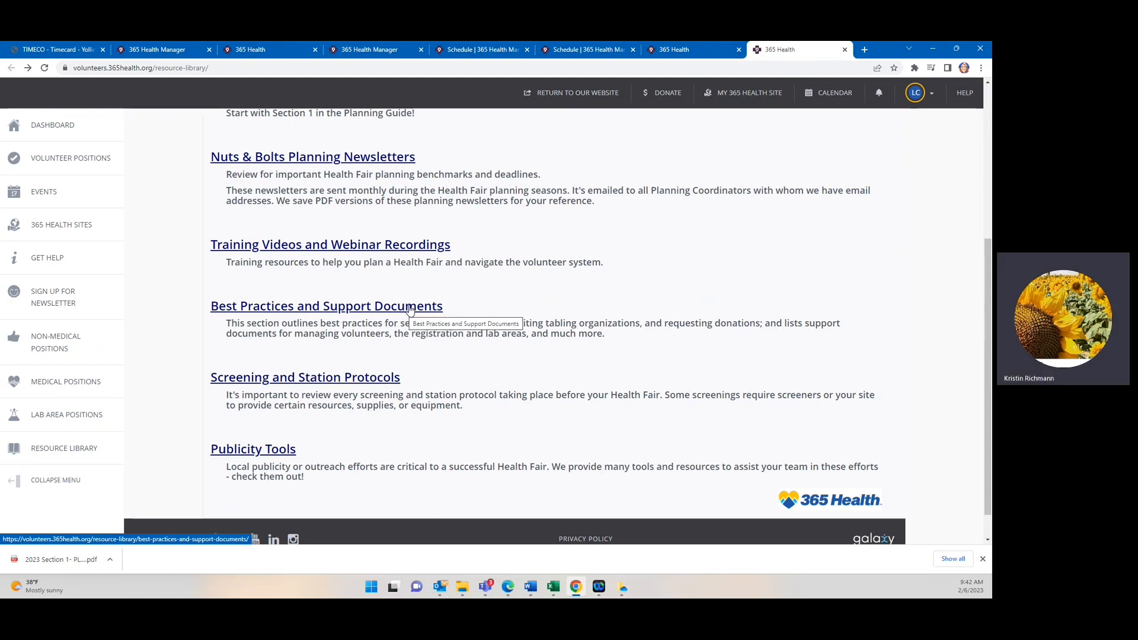
Go into Best Practices and Support Documents and review its list of health fair topics.
click(326, 306)
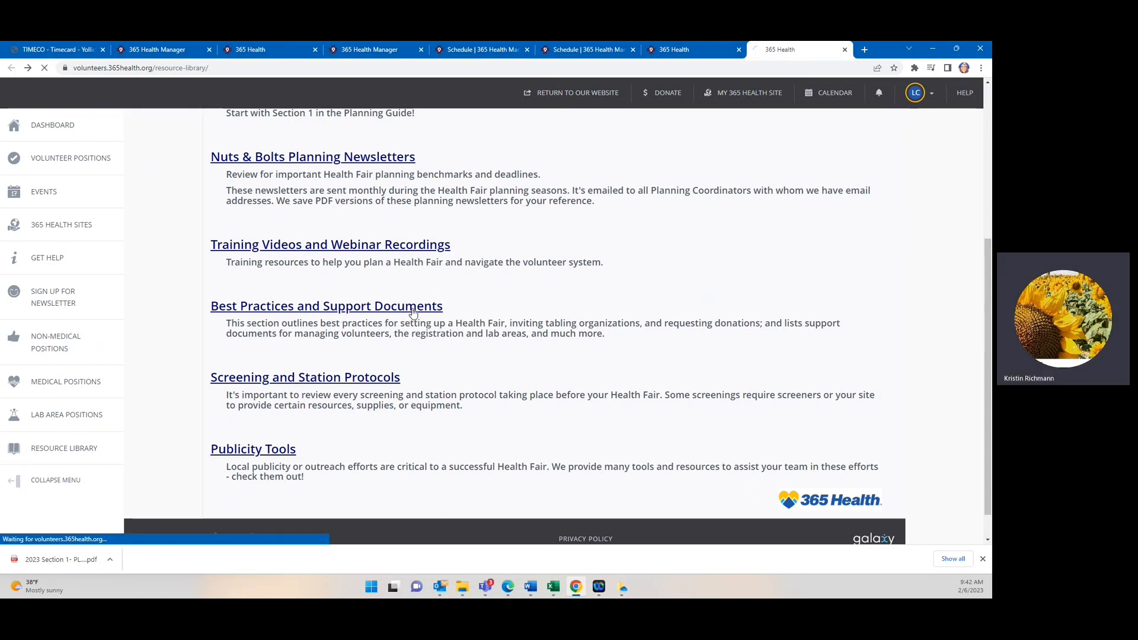
click(325, 306)
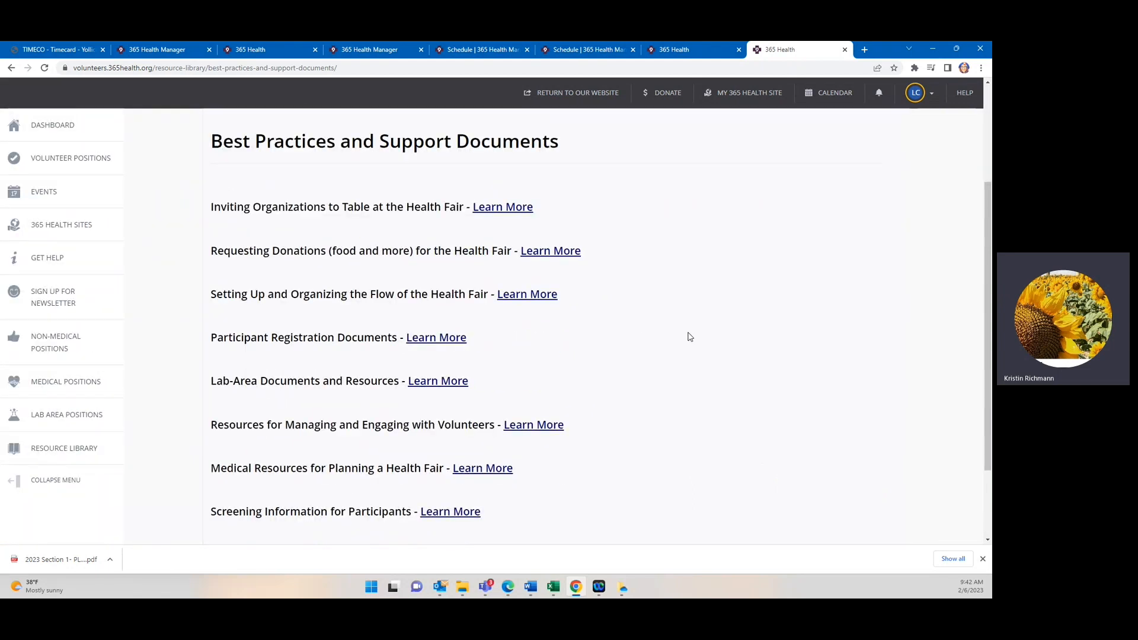
mouse_move(321, 516)
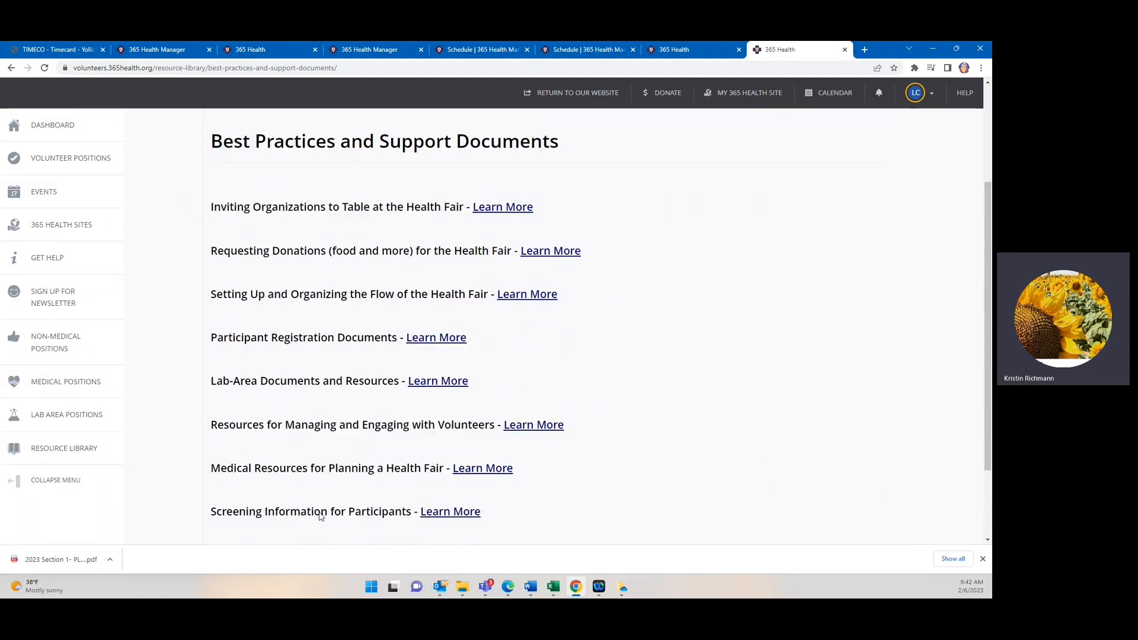
mouse_move(315, 485)
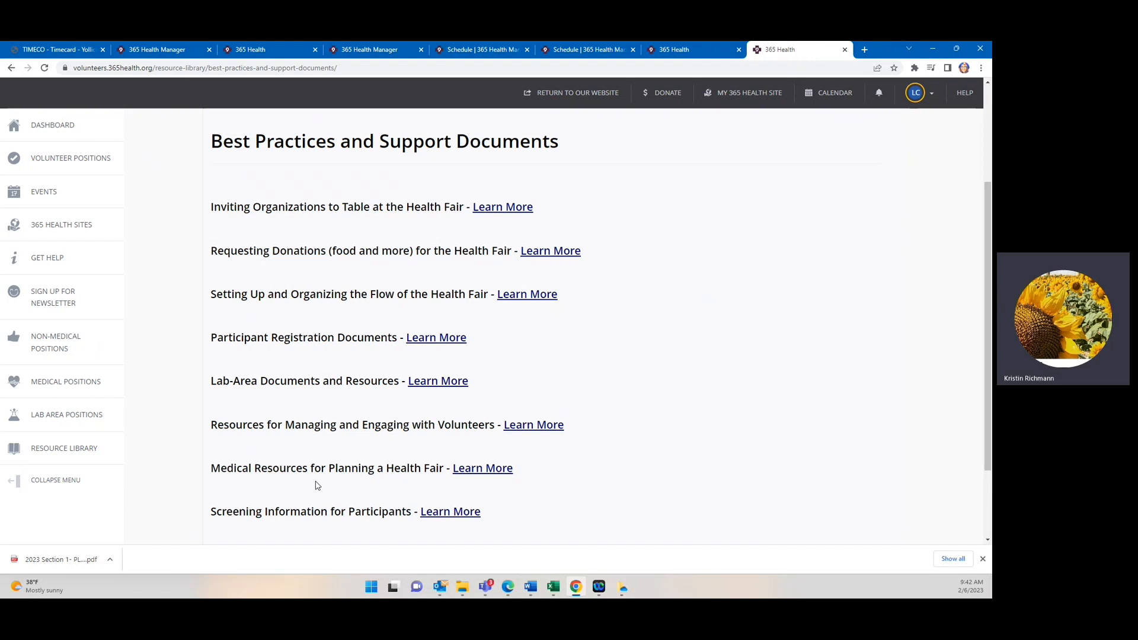
mouse_move(339, 210)
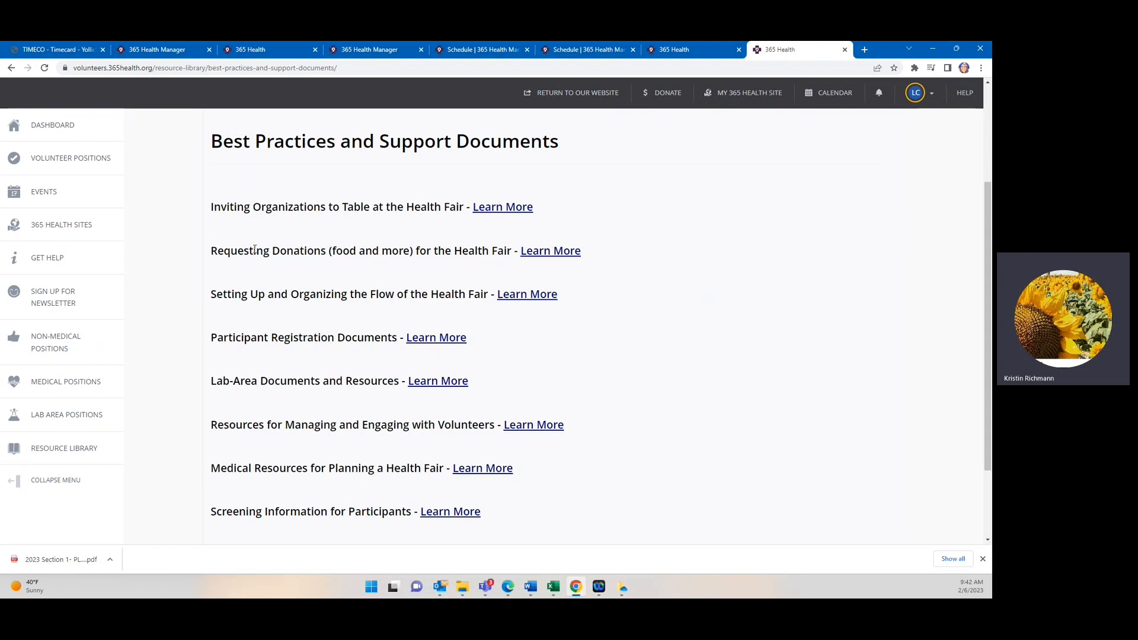
mouse_move(437, 252)
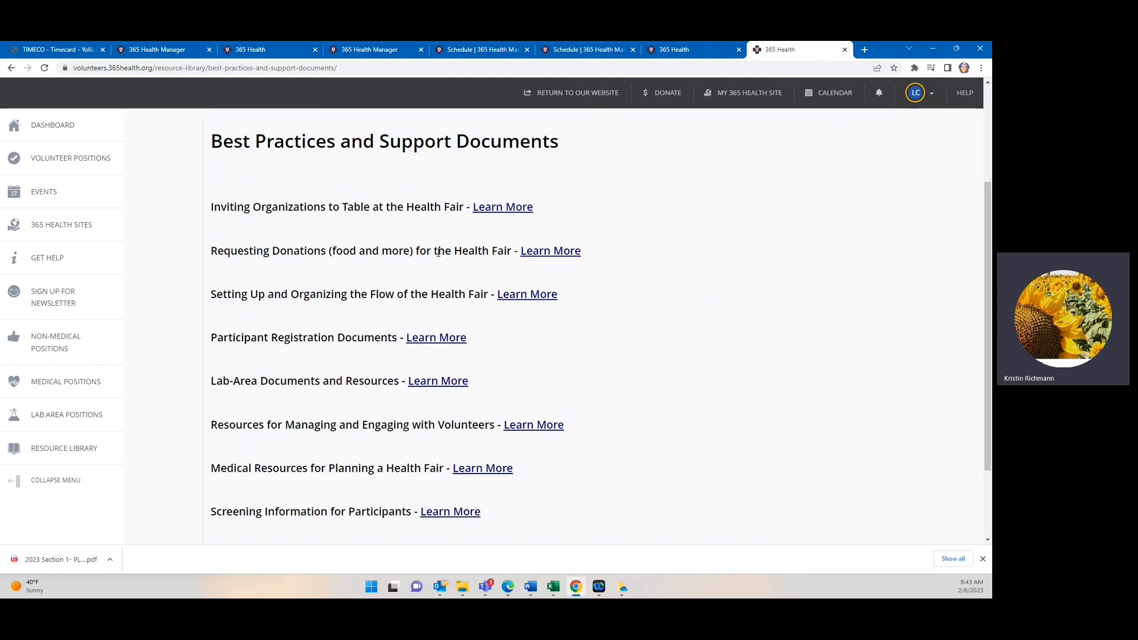
mouse_move(576, 161)
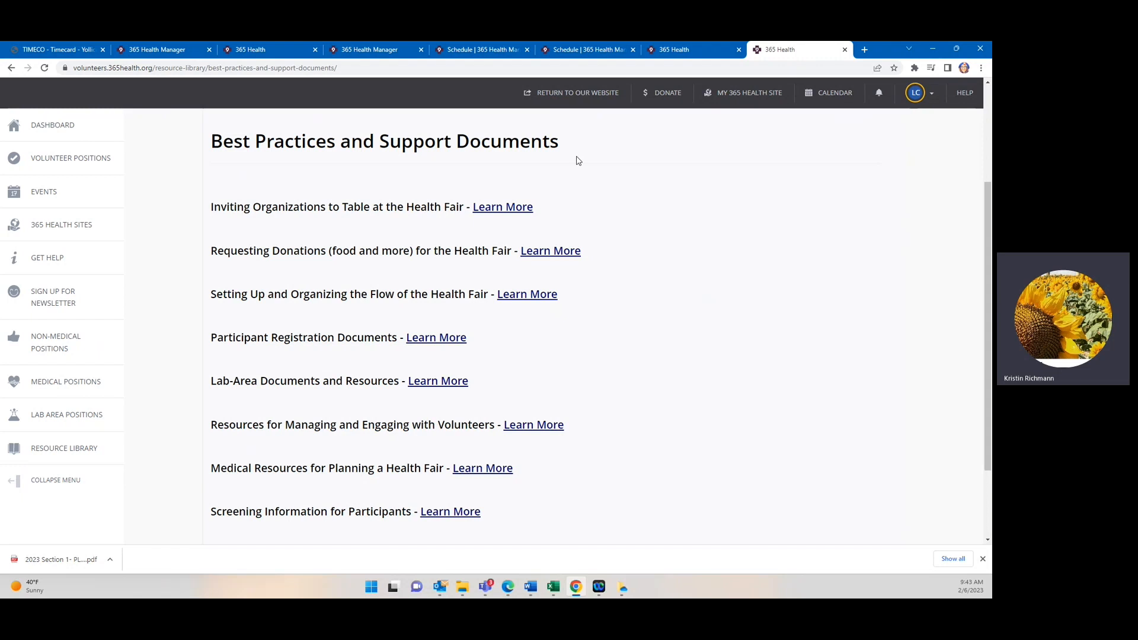
mouse_move(561, 239)
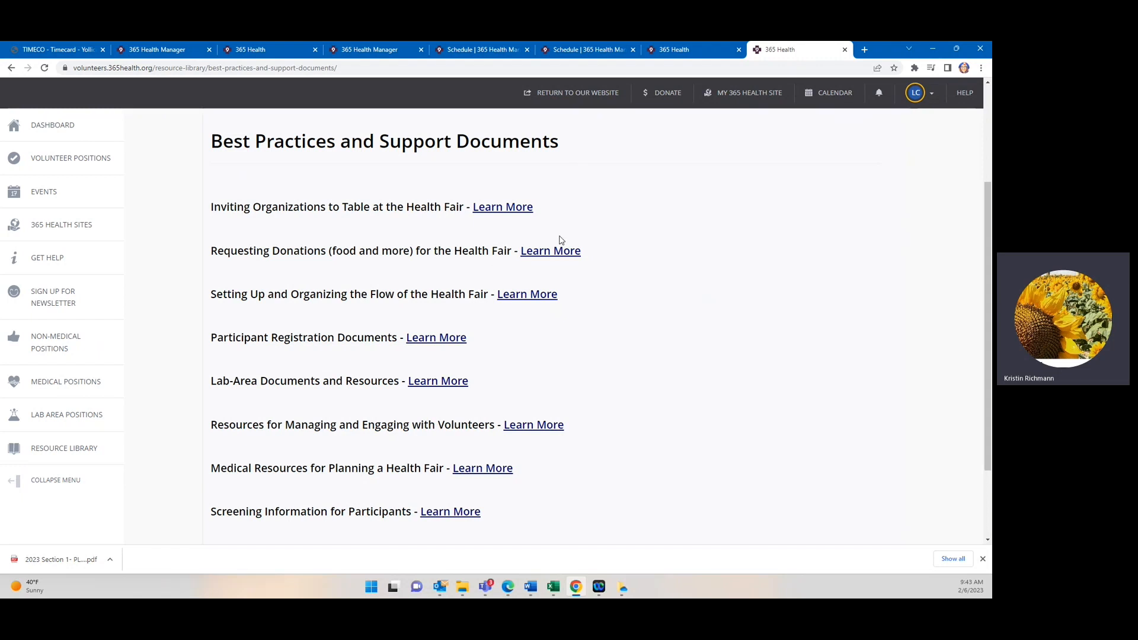
mouse_move(375, 297)
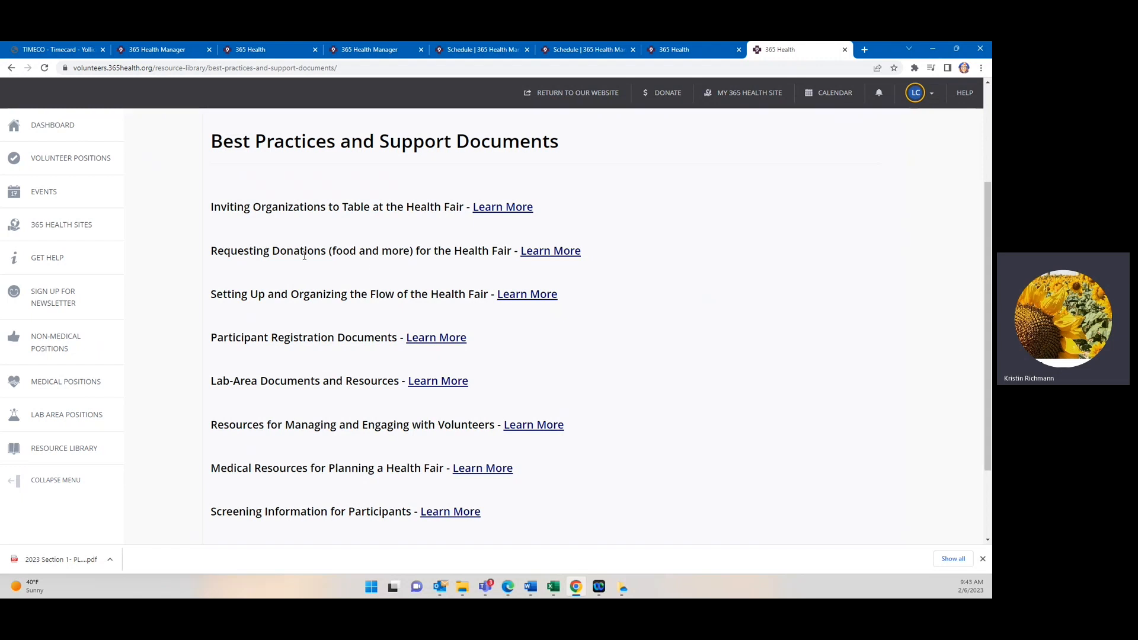
mouse_move(563, 250)
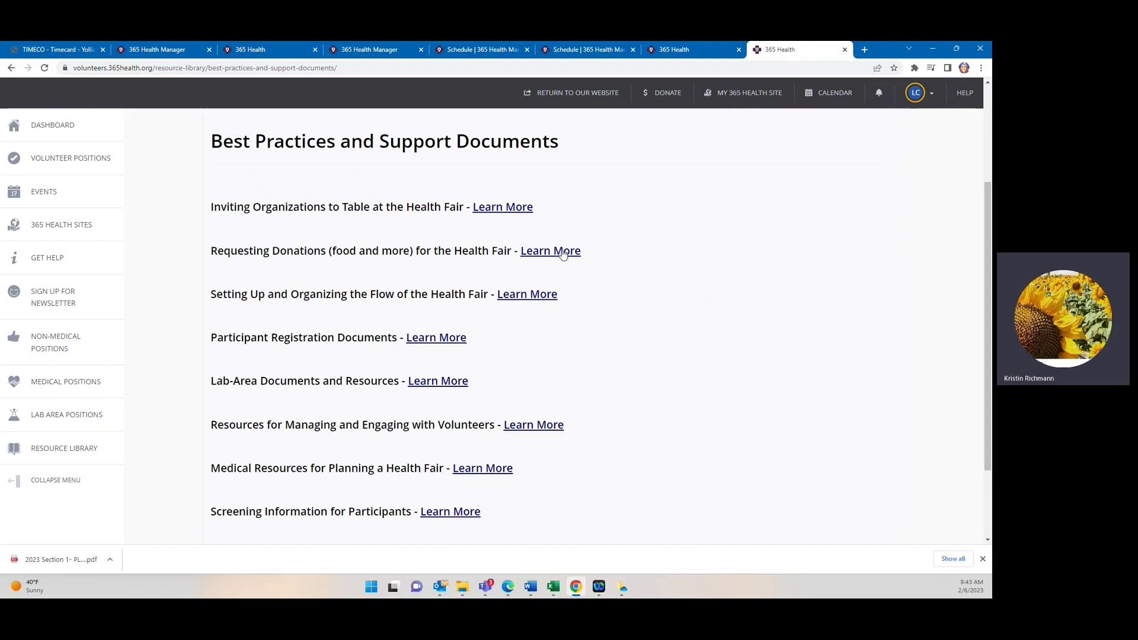
mouse_move(550, 250)
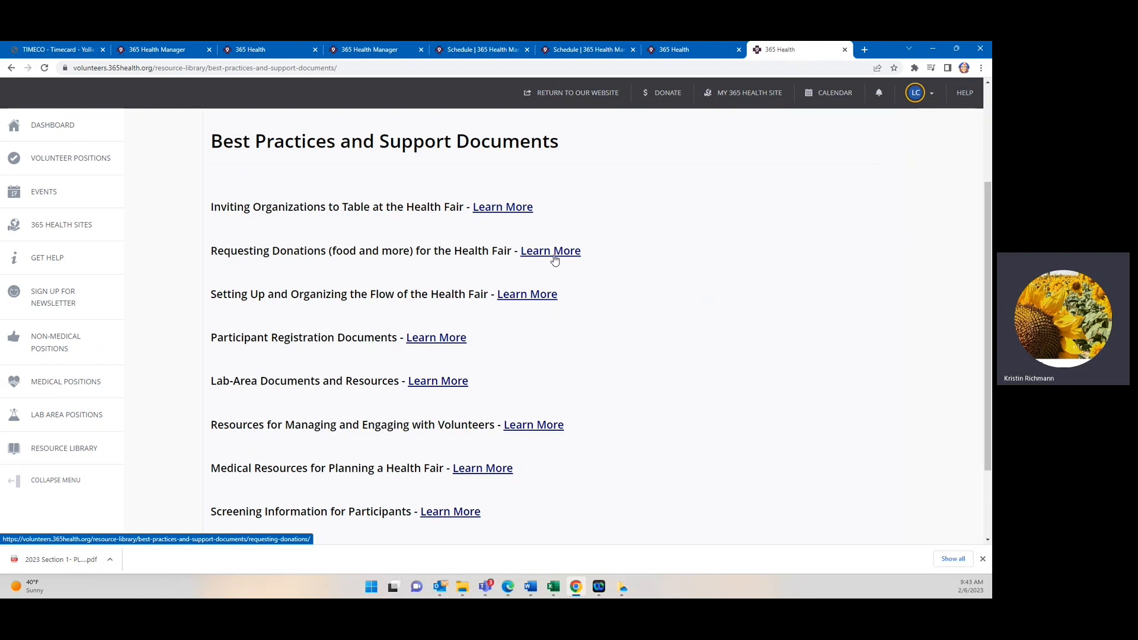
mouse_move(266, 240)
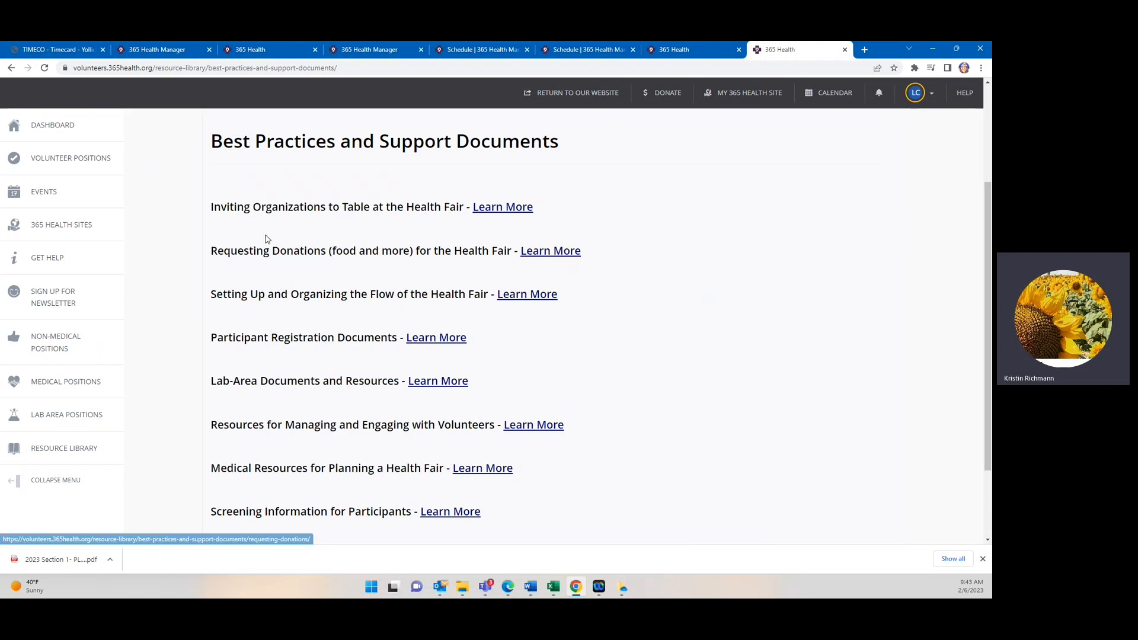
mouse_move(242, 291)
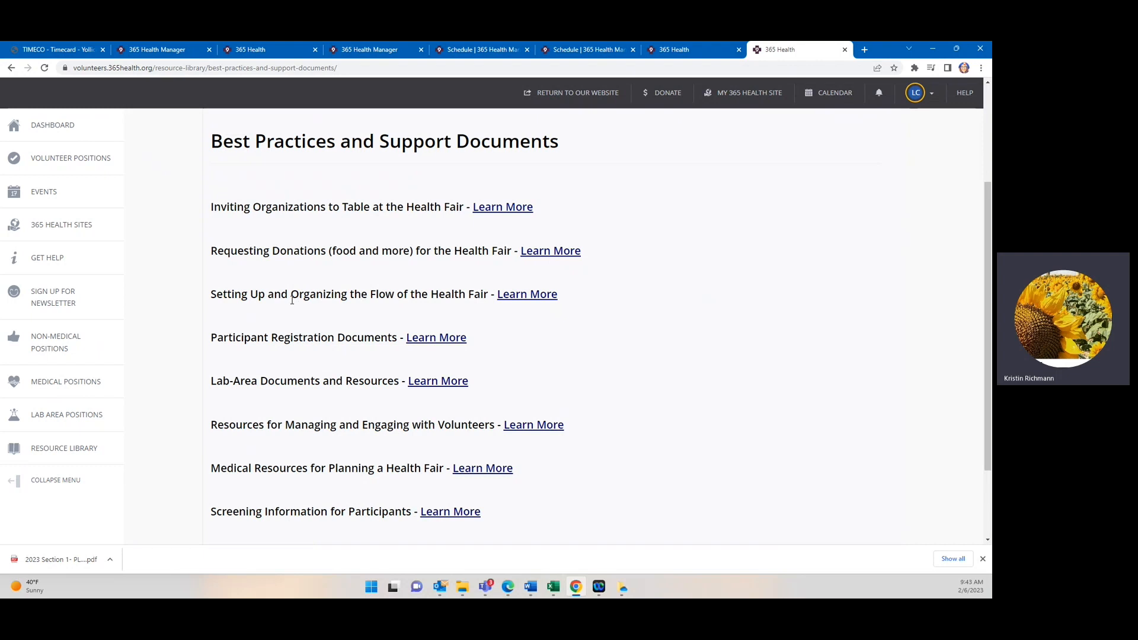
mouse_move(239, 355)
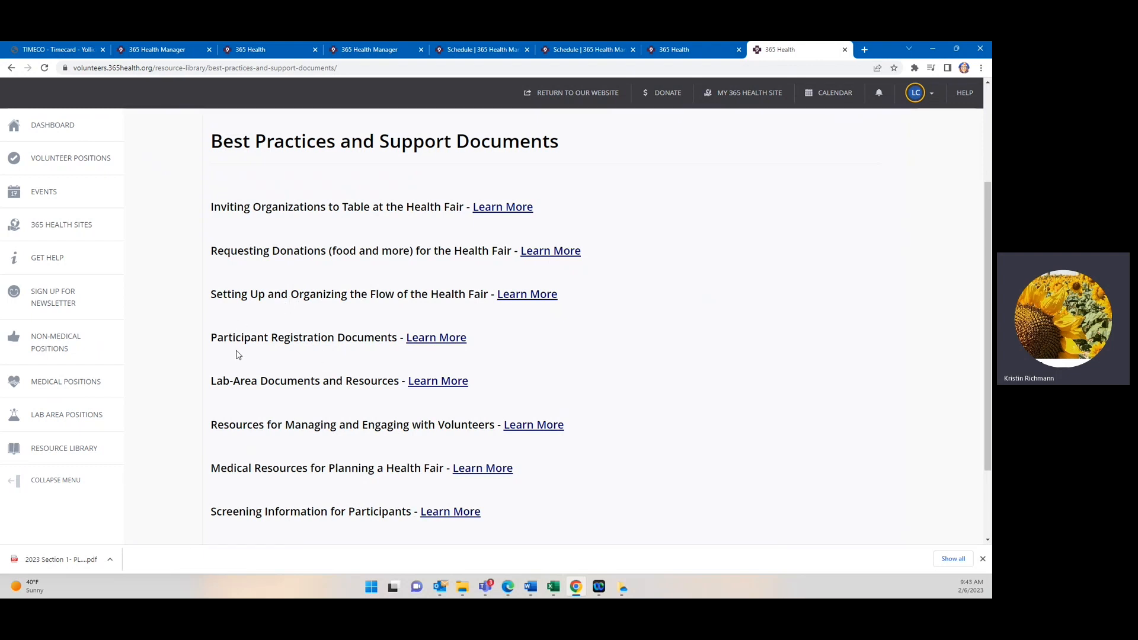
mouse_move(377, 340)
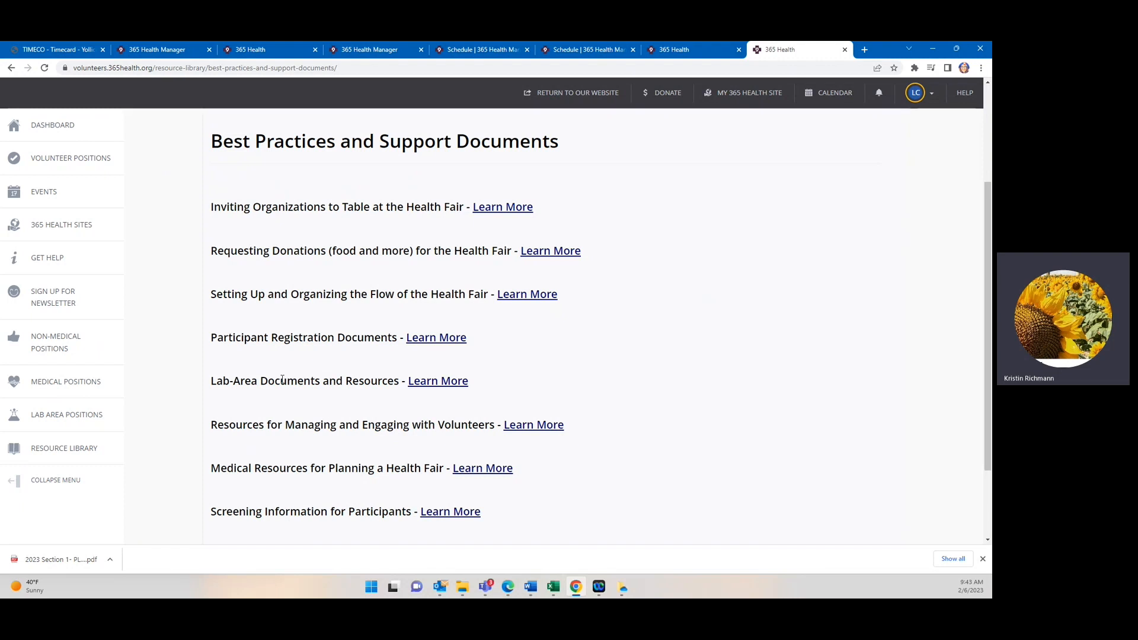
mouse_move(400, 385)
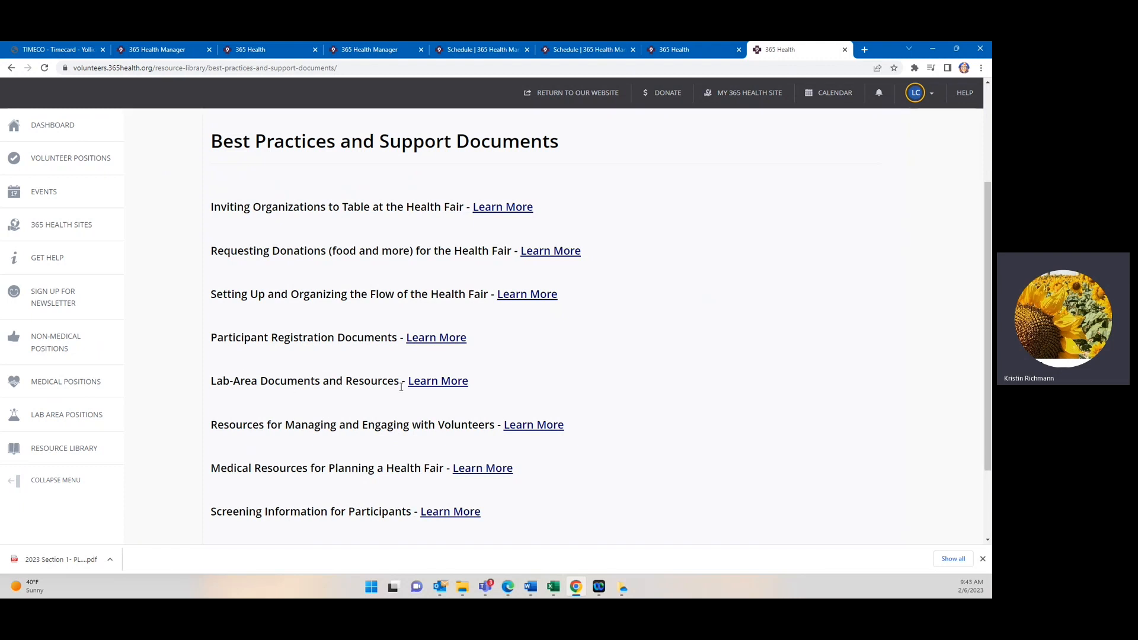
mouse_move(437, 381)
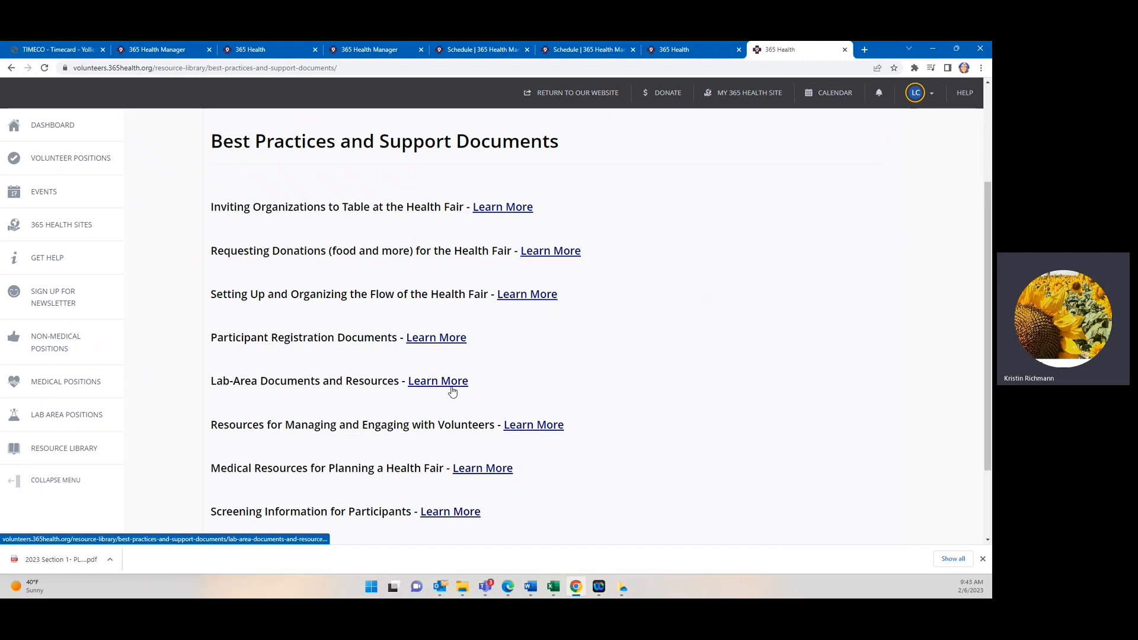
mouse_move(437, 380)
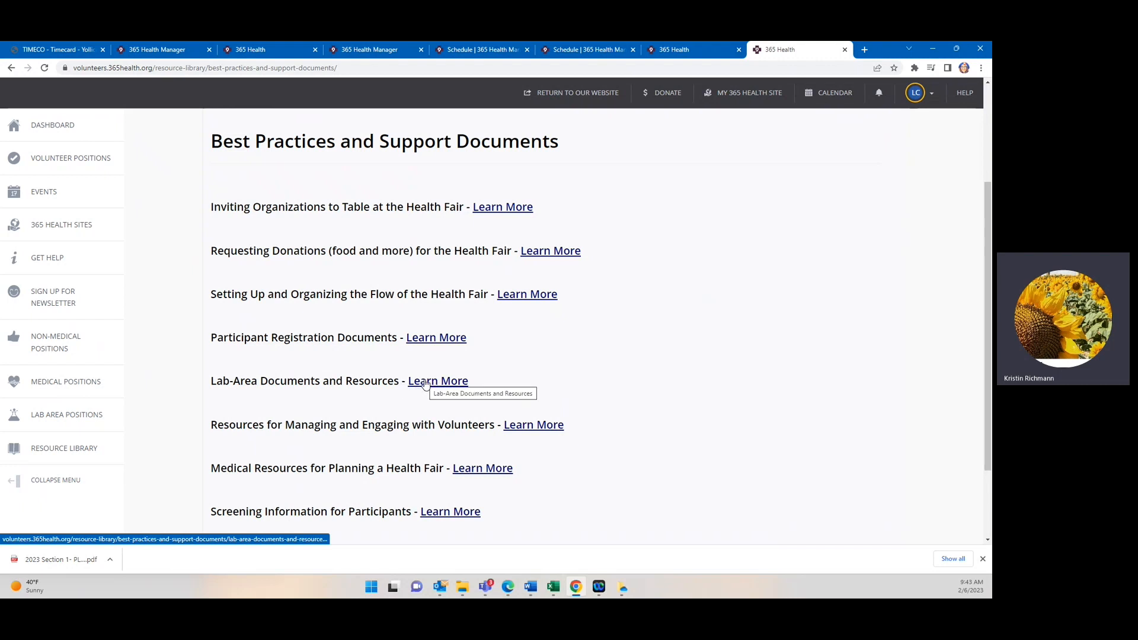
mouse_move(437, 380)
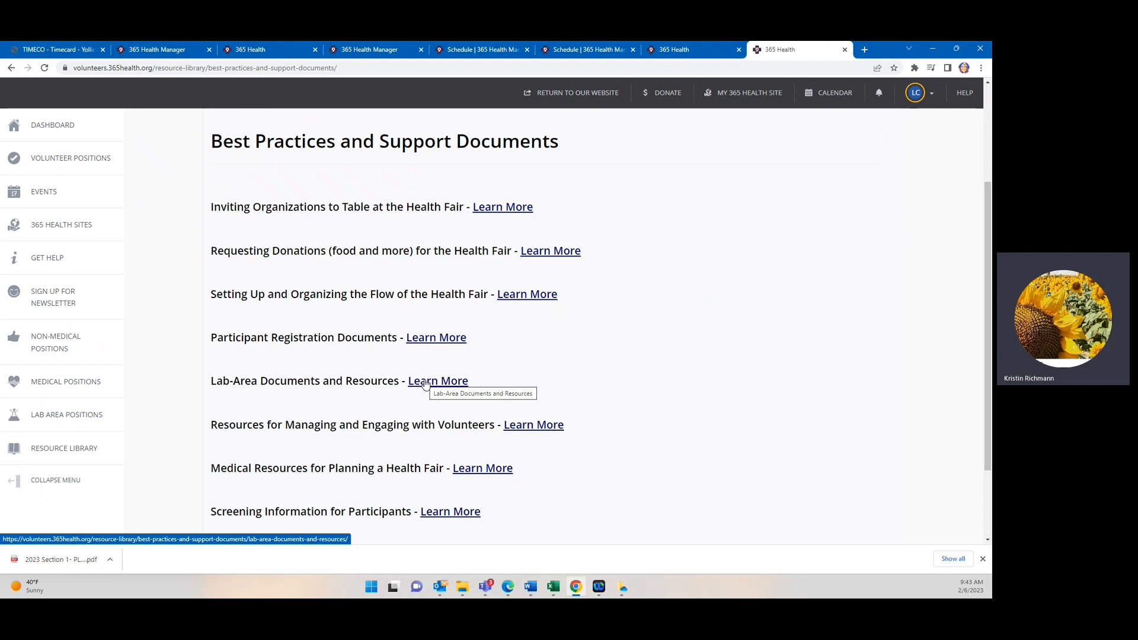
mouse_move(404, 378)
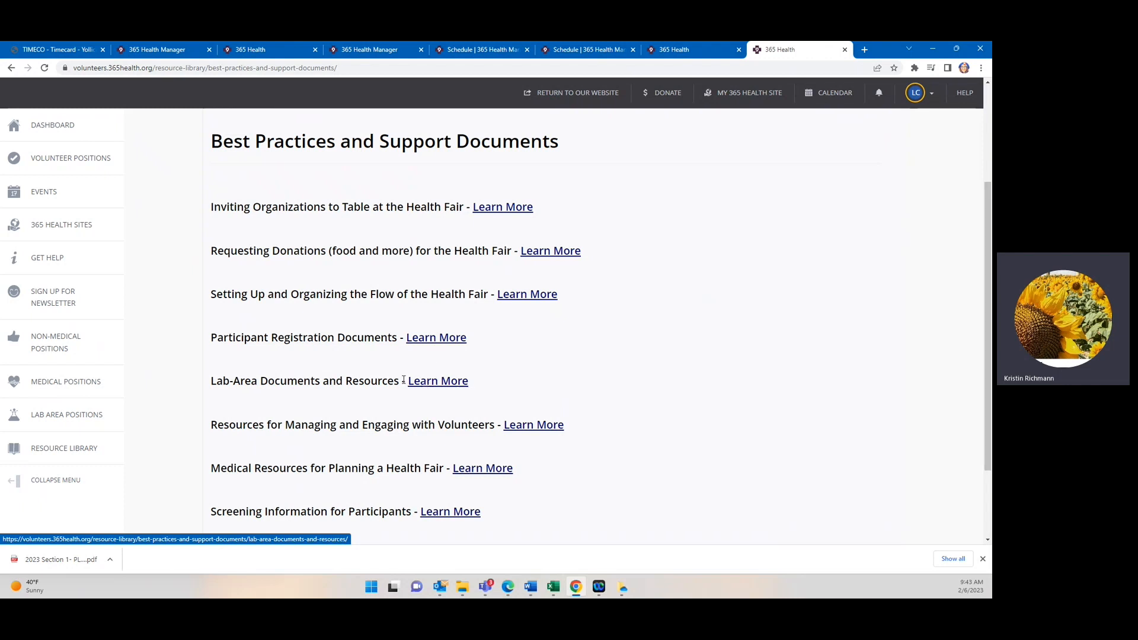
mouse_move(266, 427)
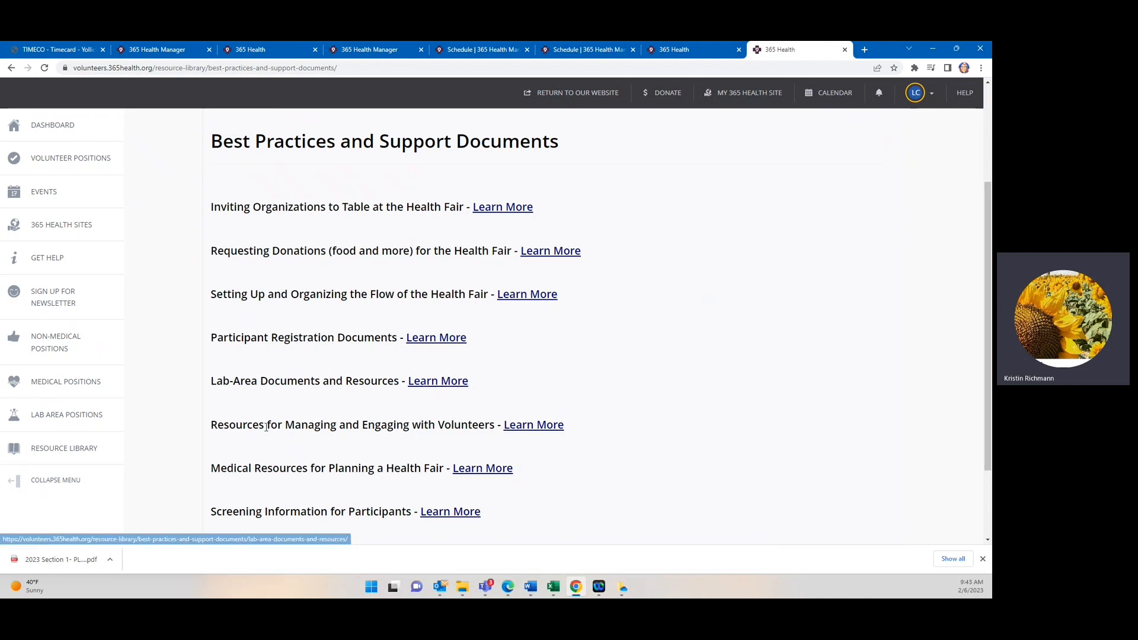
mouse_move(675, 419)
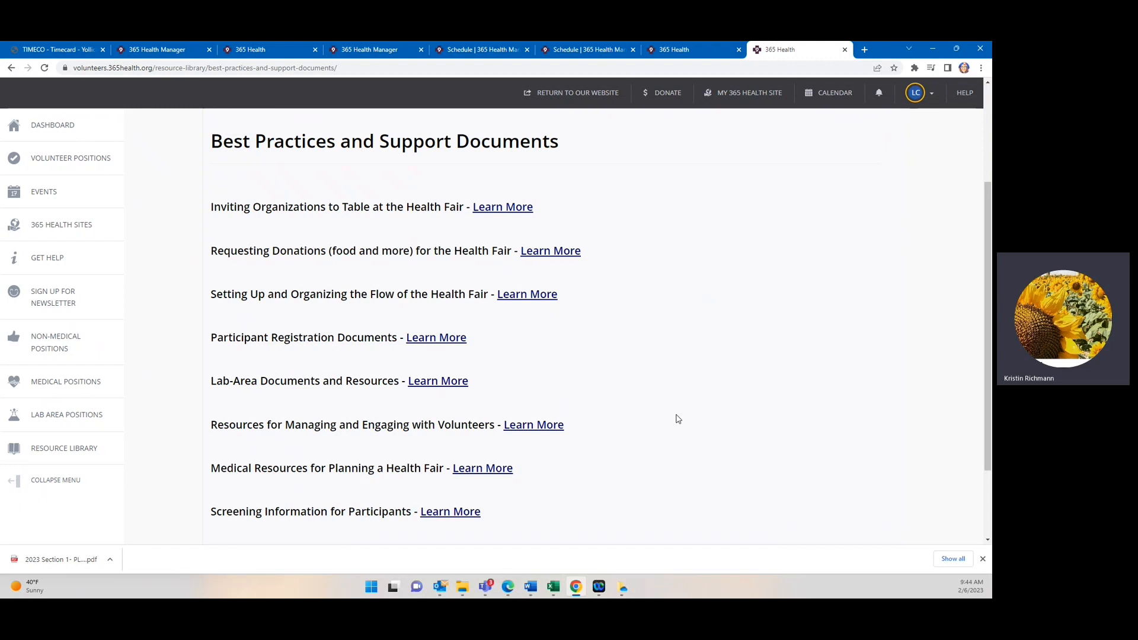
mouse_move(487, 431)
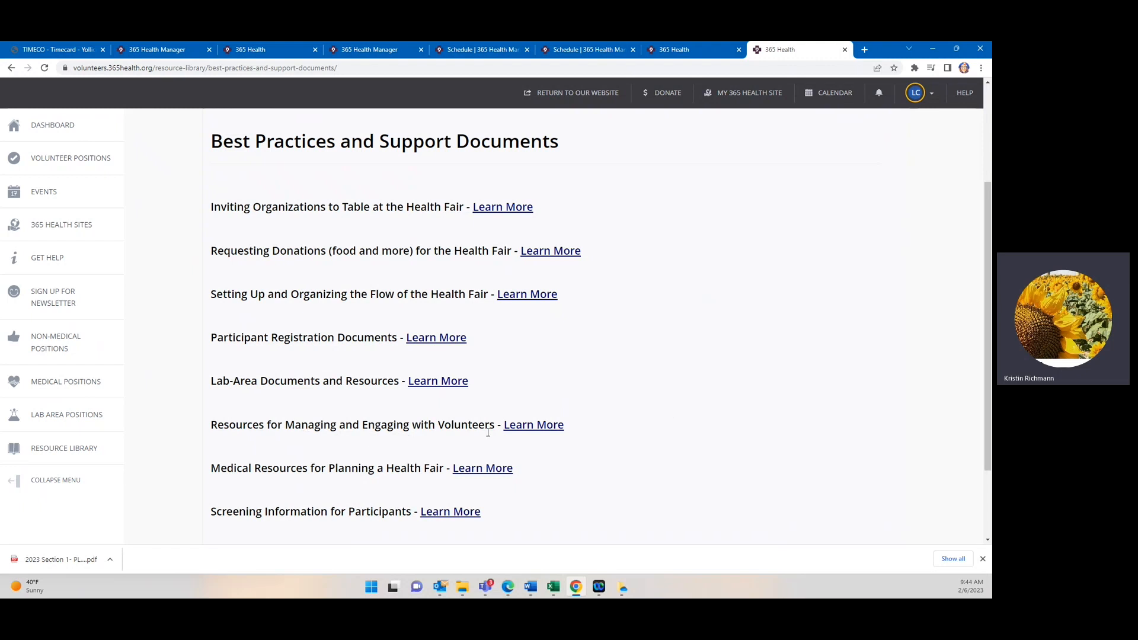
mouse_move(542, 424)
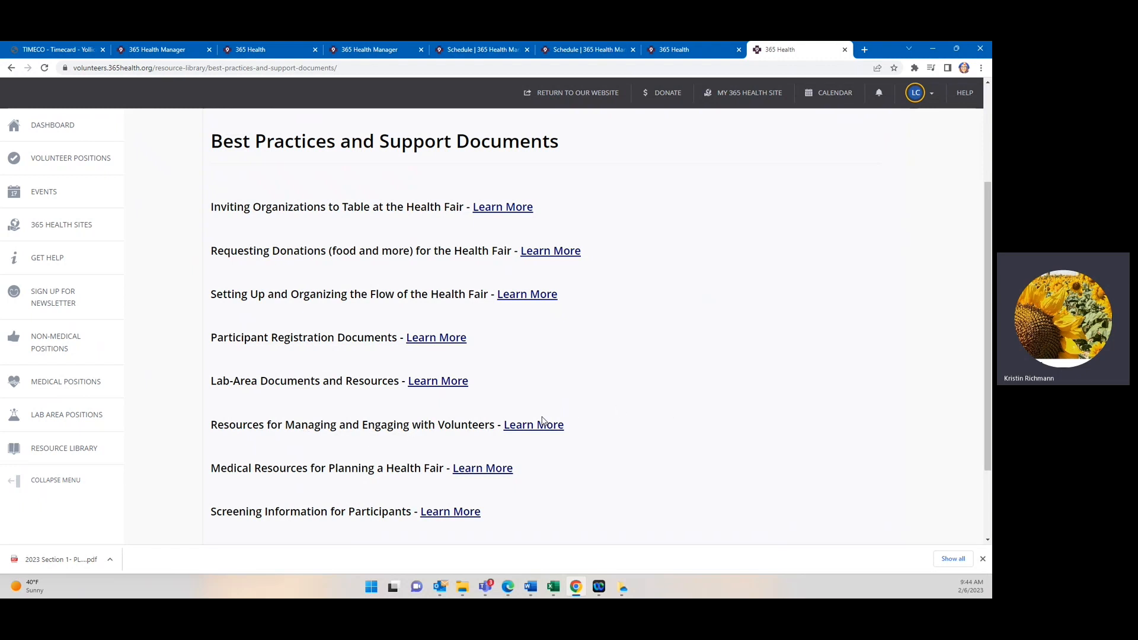
mouse_move(332, 455)
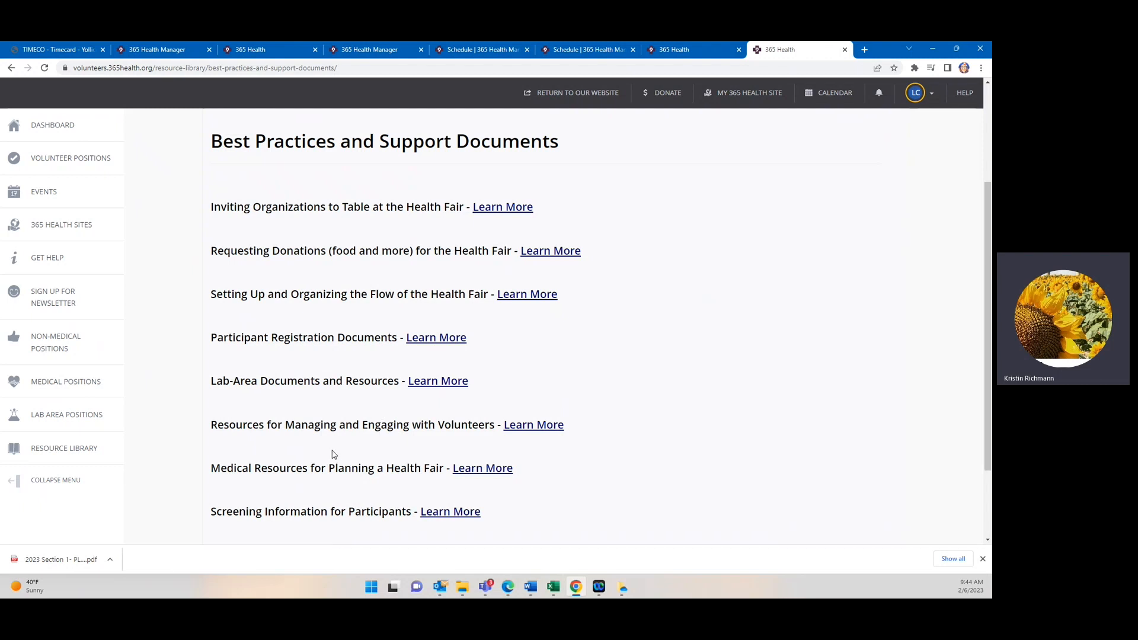
mouse_move(422, 482)
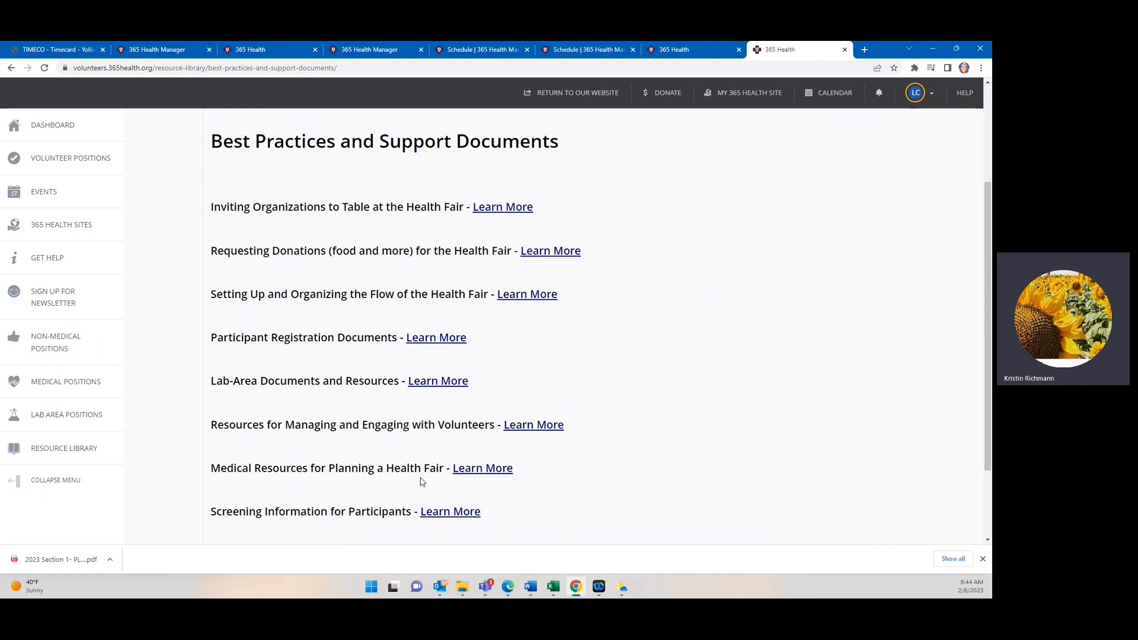
mouse_move(504, 478)
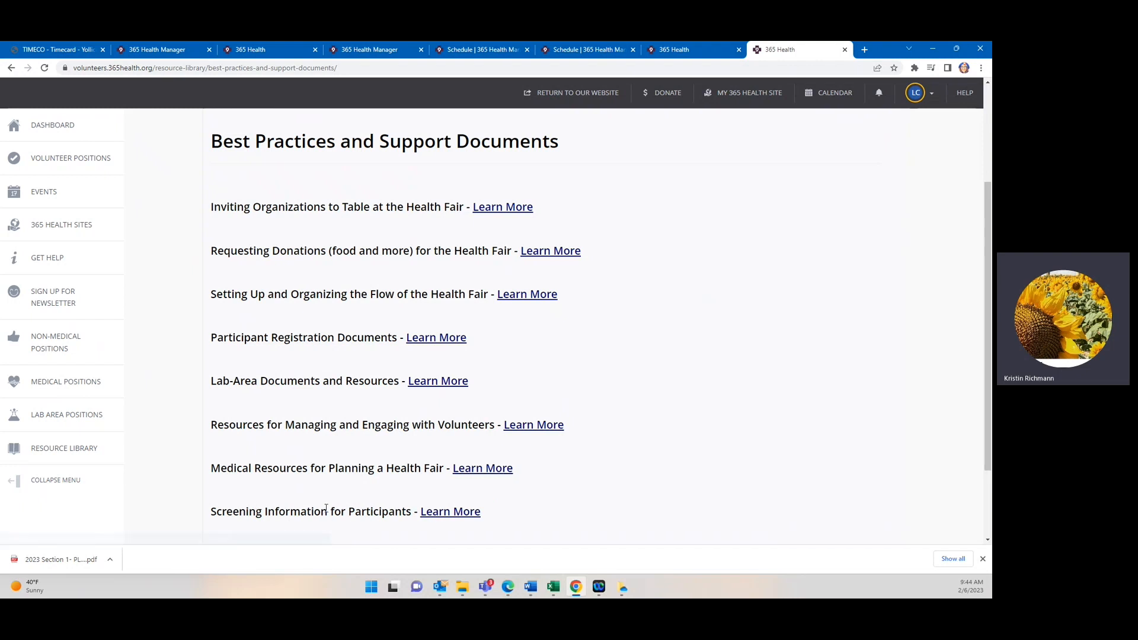
mouse_move(450, 510)
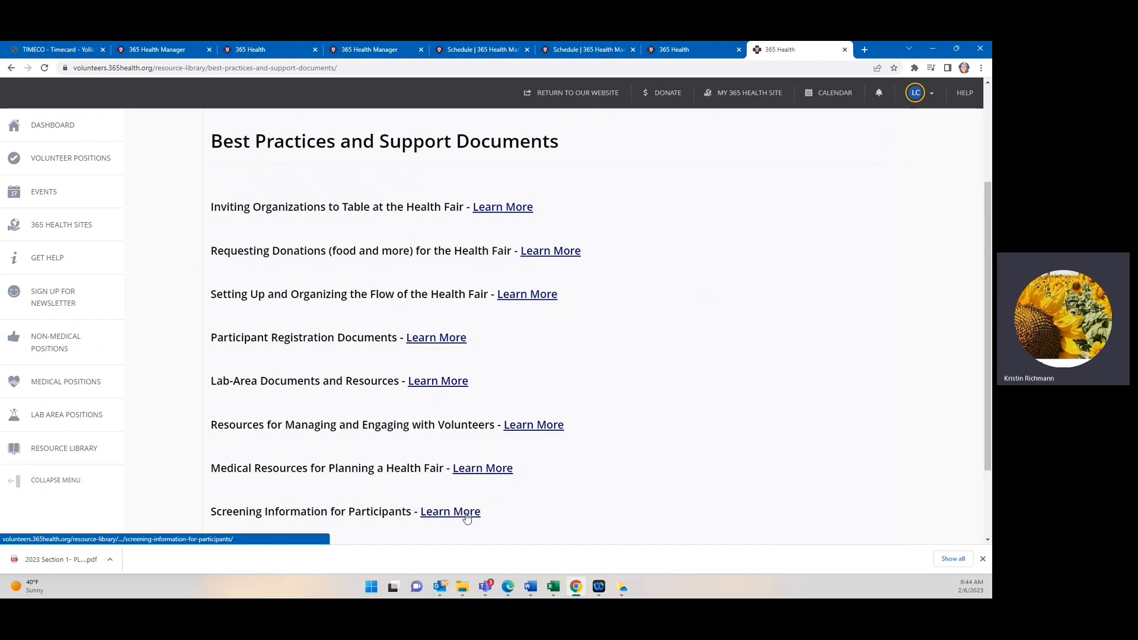
mouse_move(478, 479)
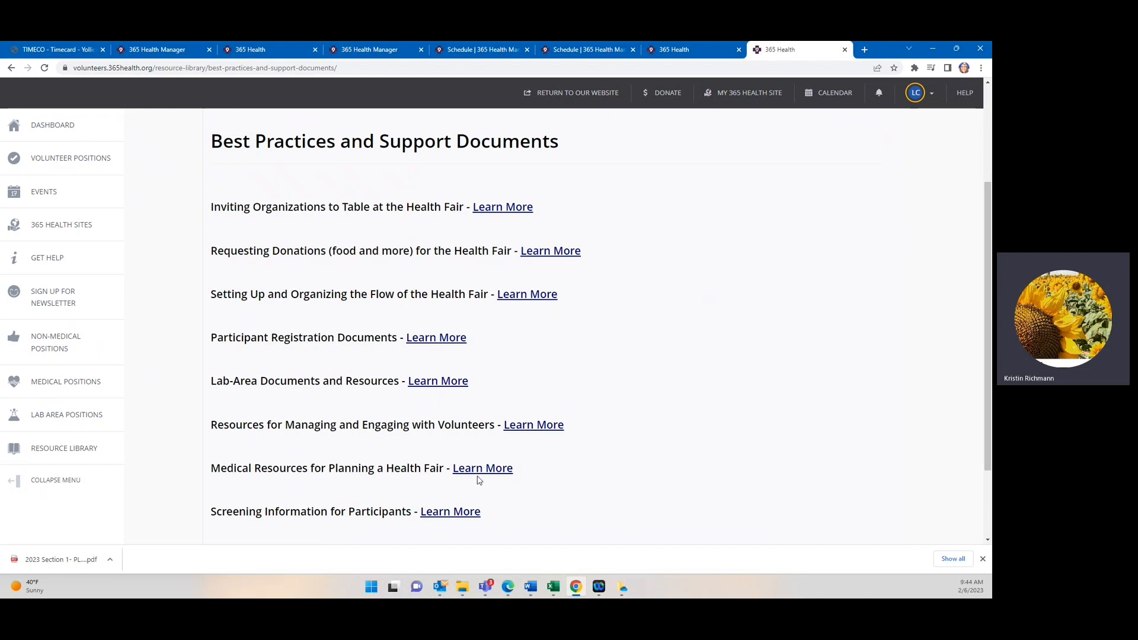
scroll(up, 3)
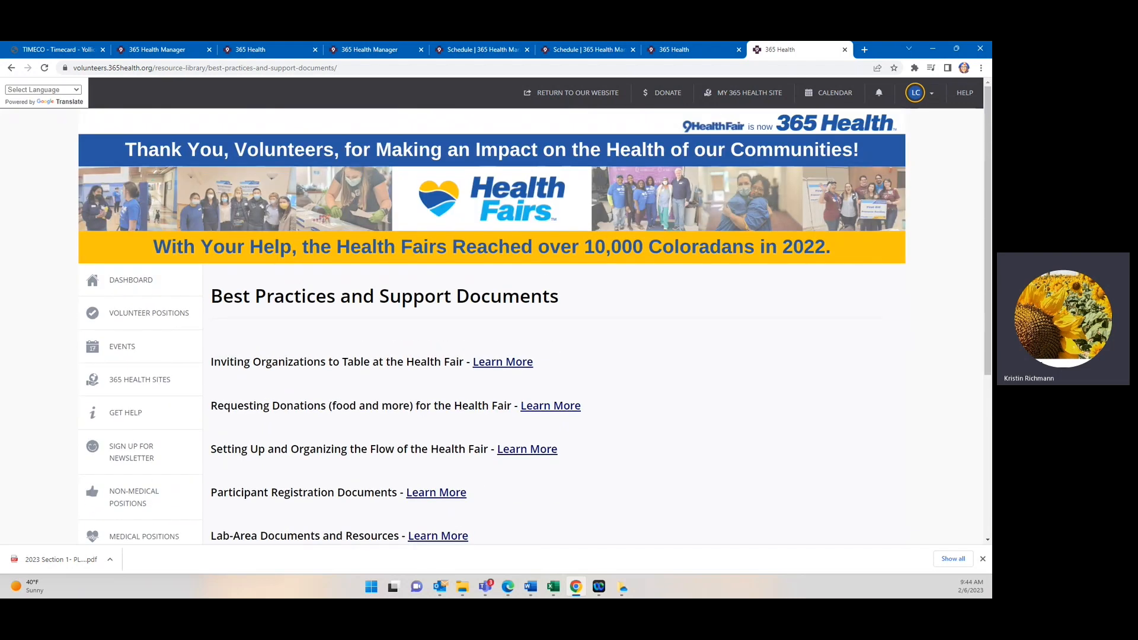
Go back to the Resource Library overview to see the Screening Protocols and Publicity Tools links.
click(12, 68)
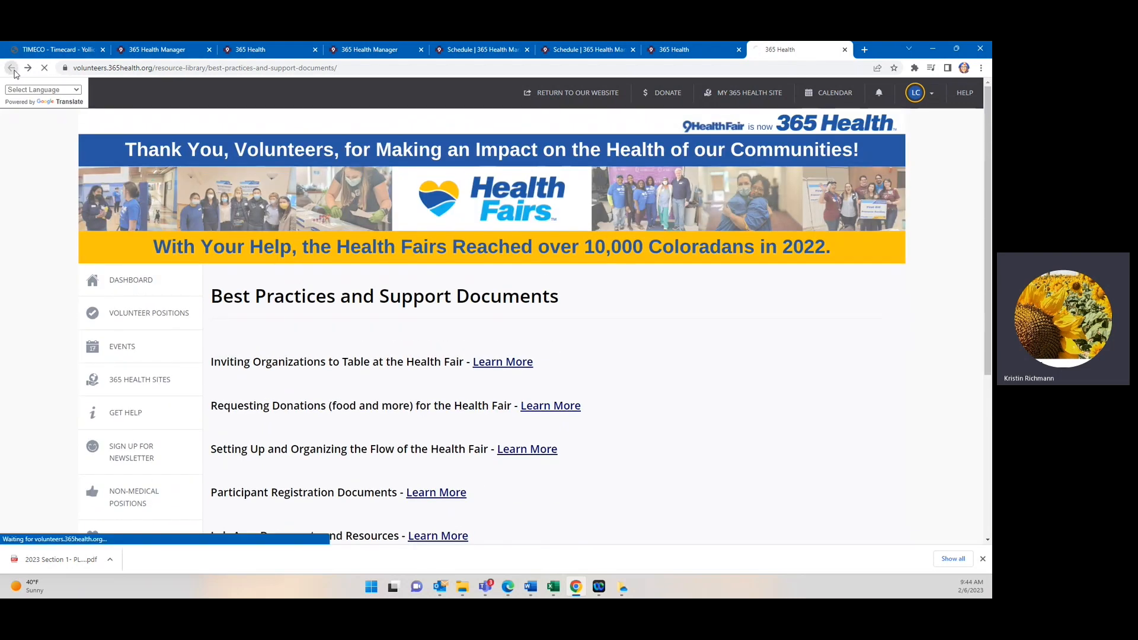
click(11, 68)
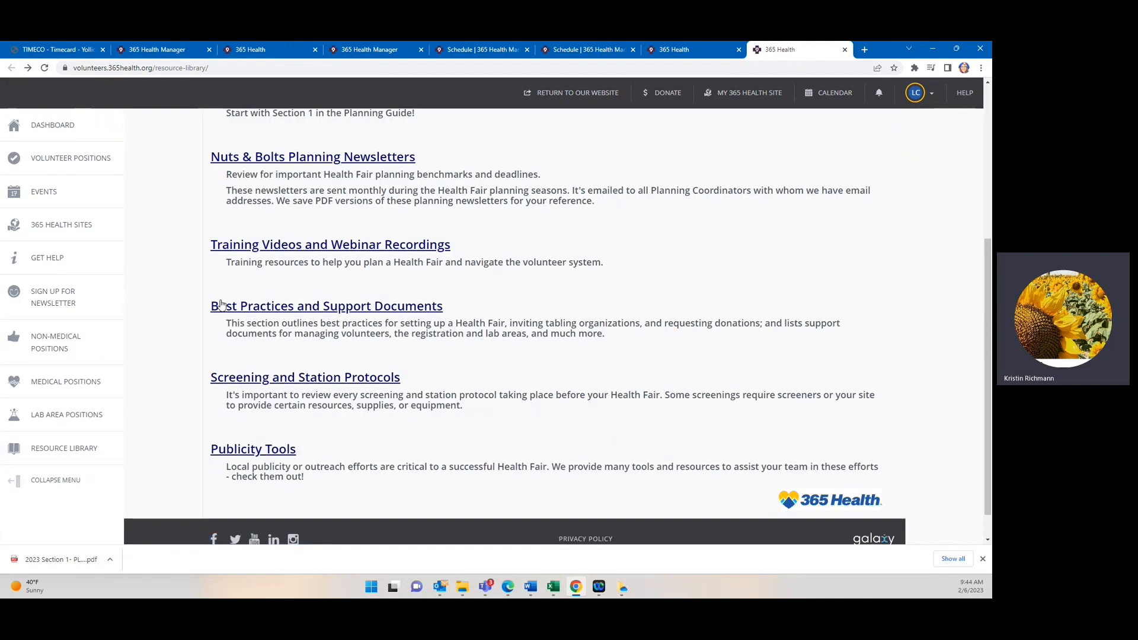
mouse_move(304, 361)
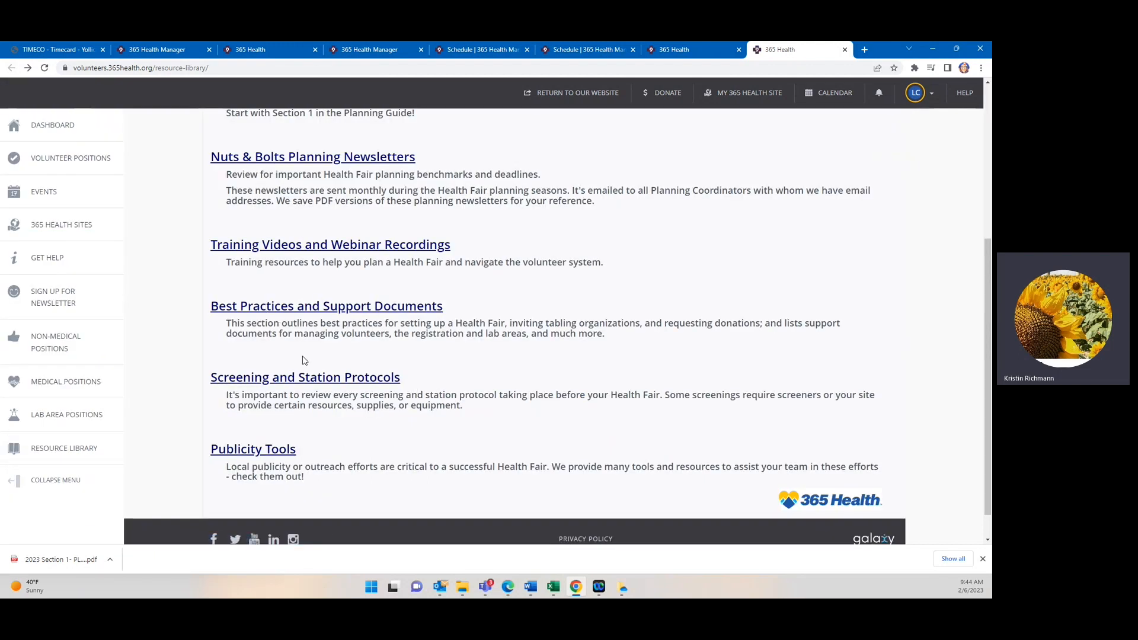
mouse_move(384, 384)
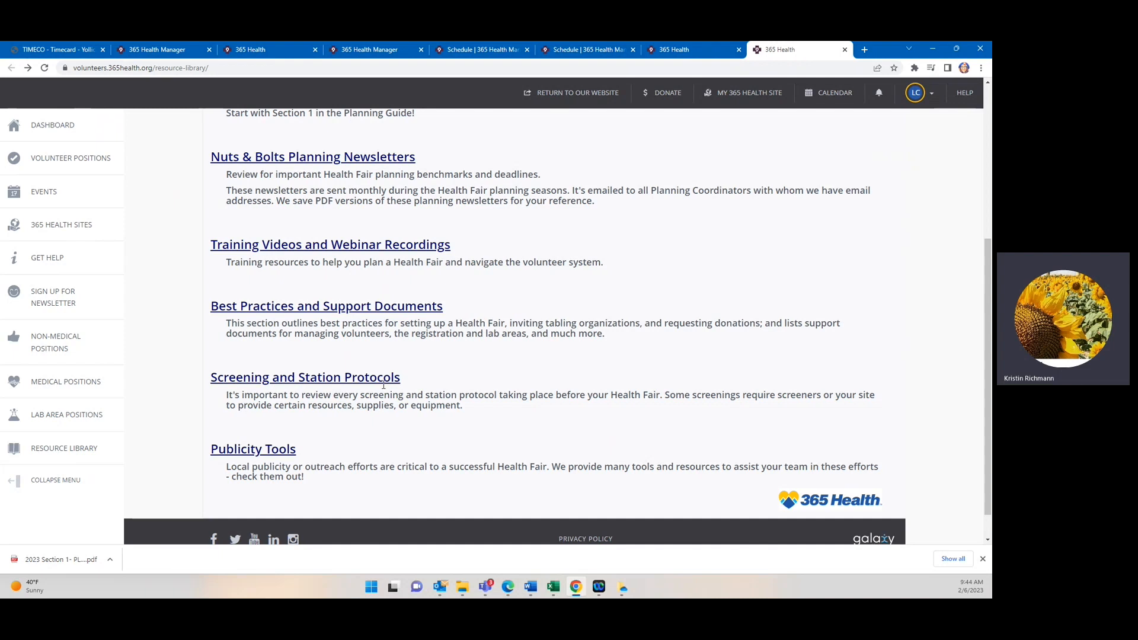
mouse_move(297, 427)
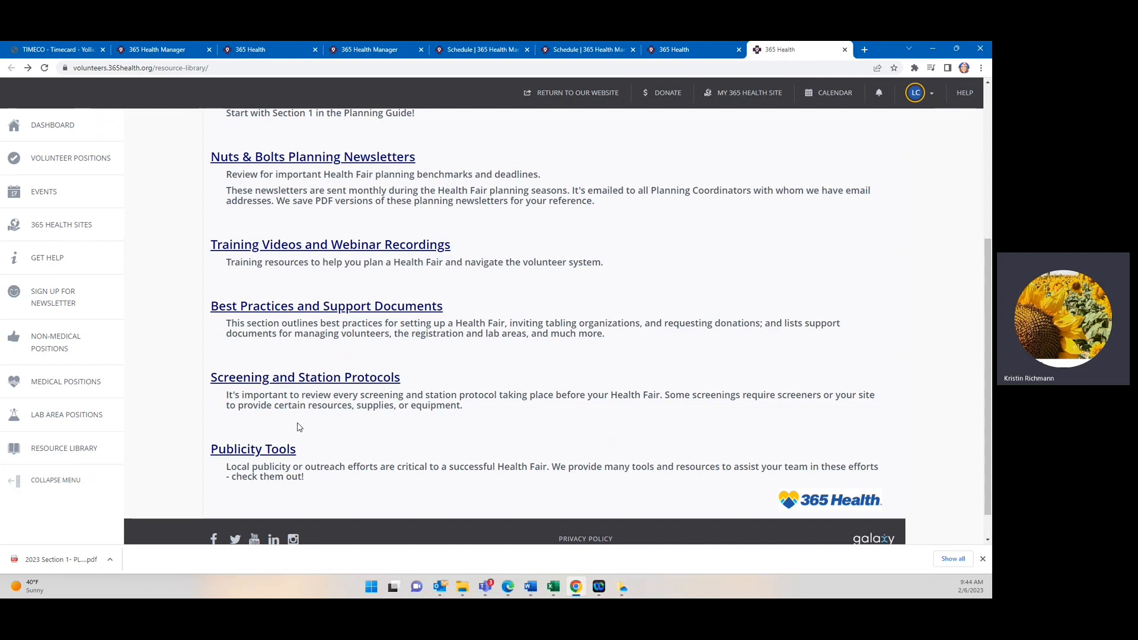
mouse_move(348, 388)
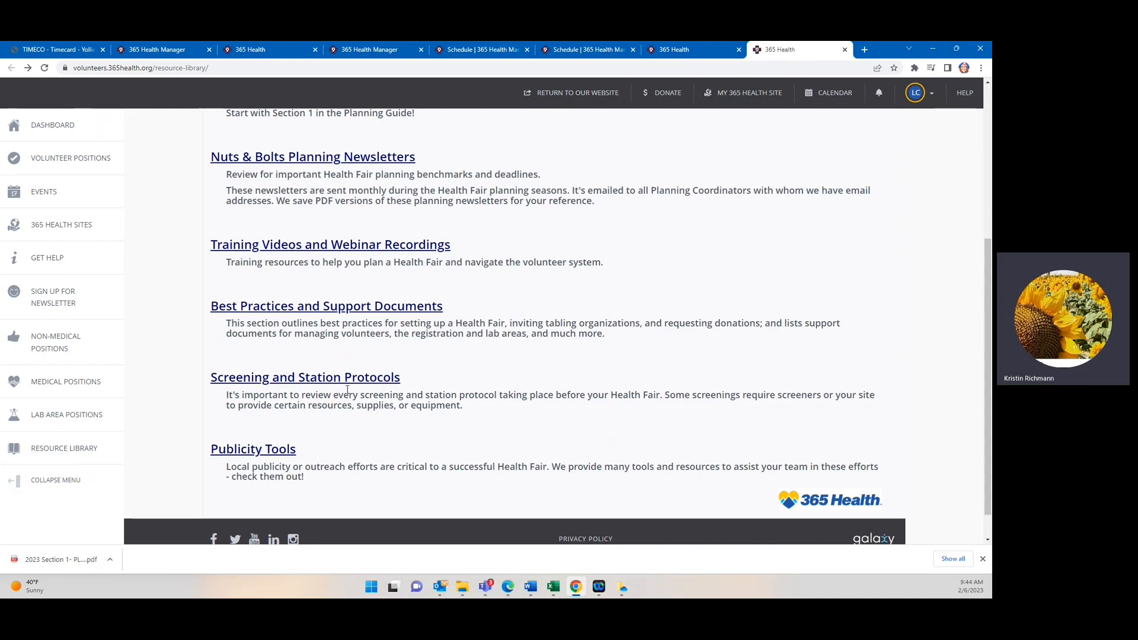
mouse_move(391, 390)
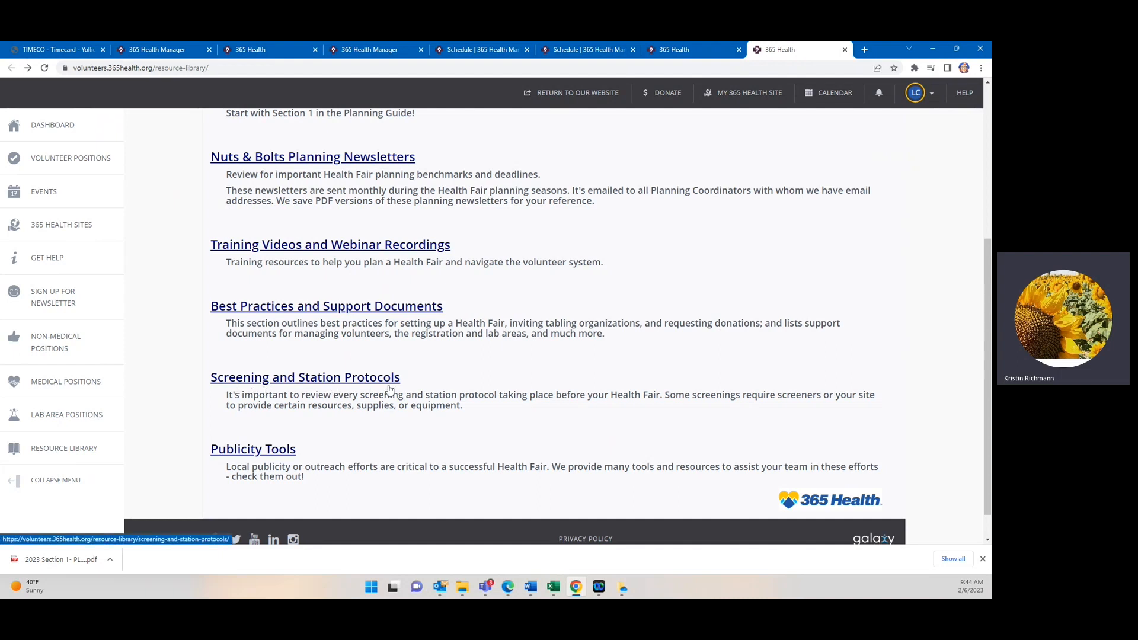
mouse_move(337, 377)
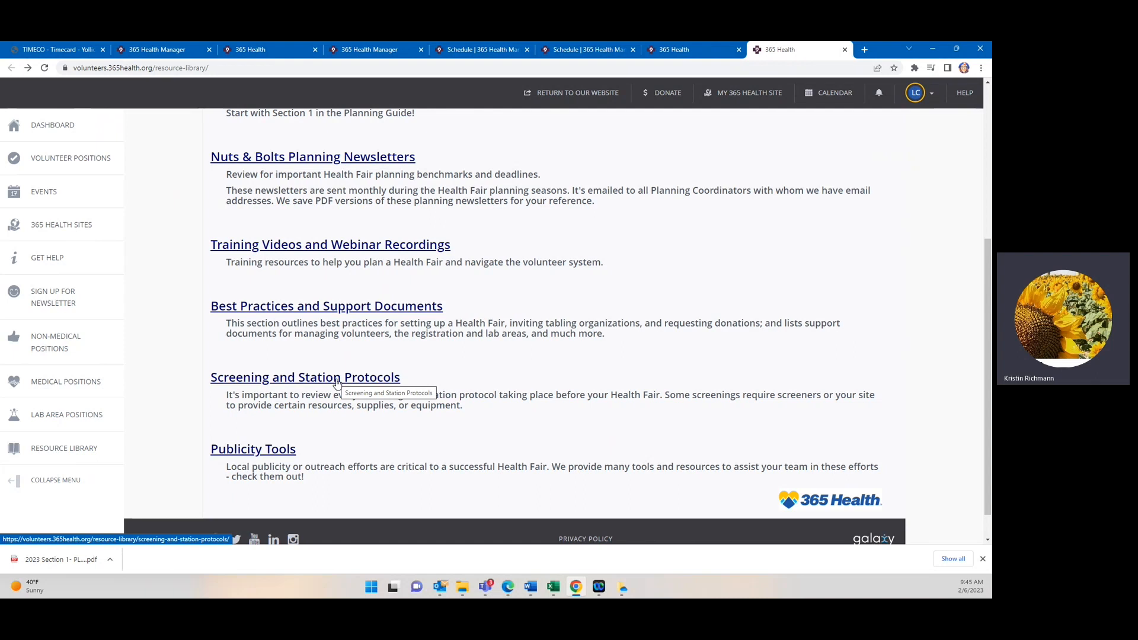
mouse_move(336, 384)
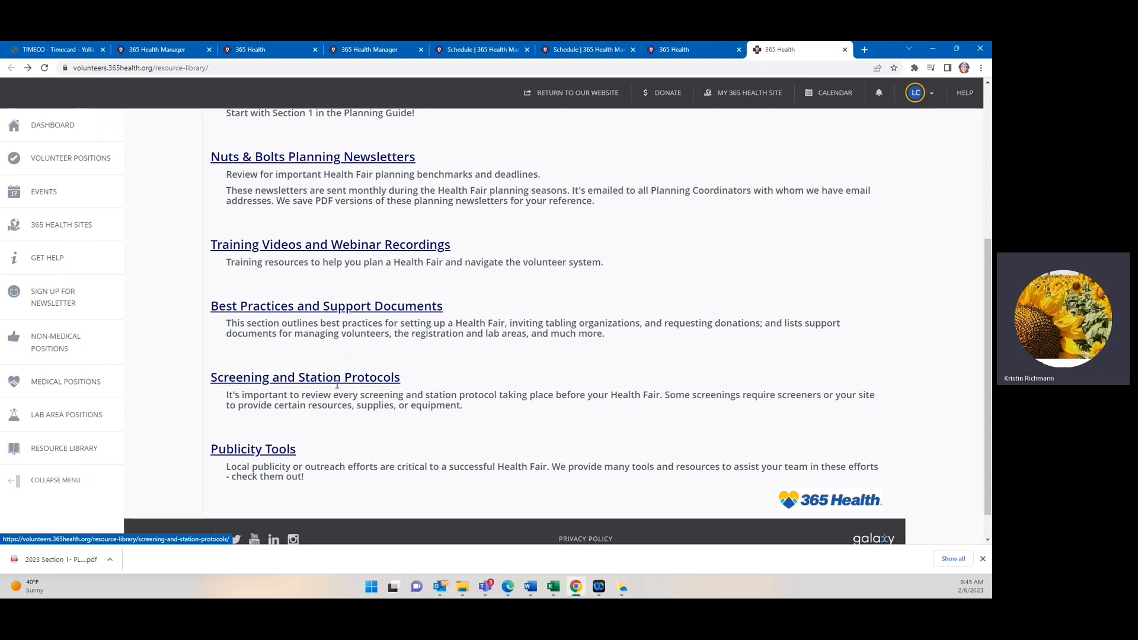
mouse_move(313, 387)
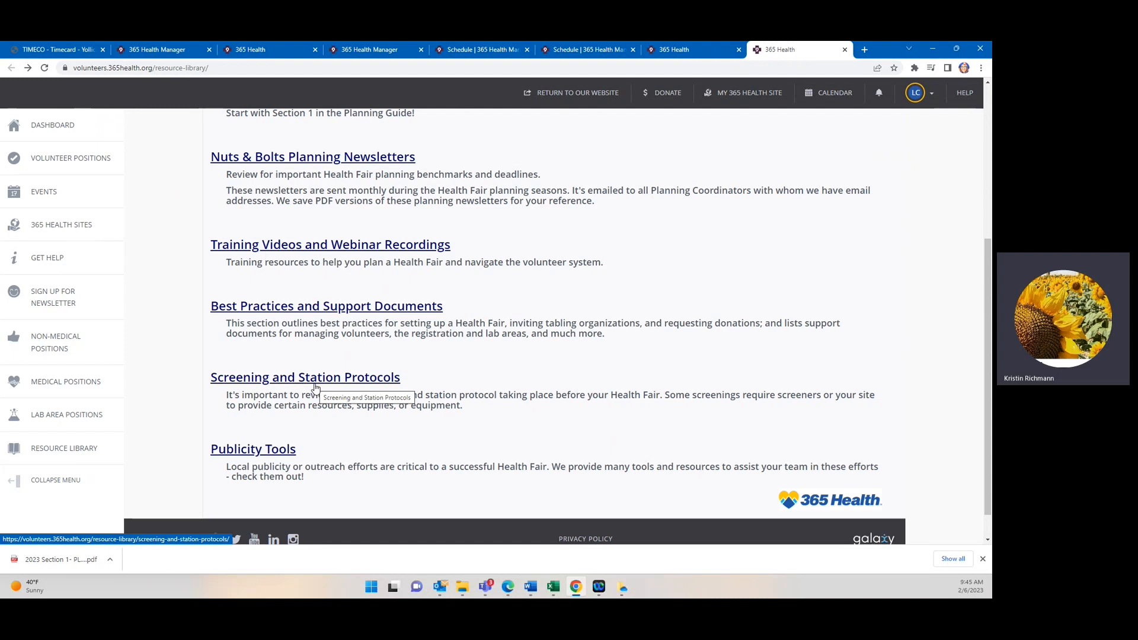
mouse_move(283, 449)
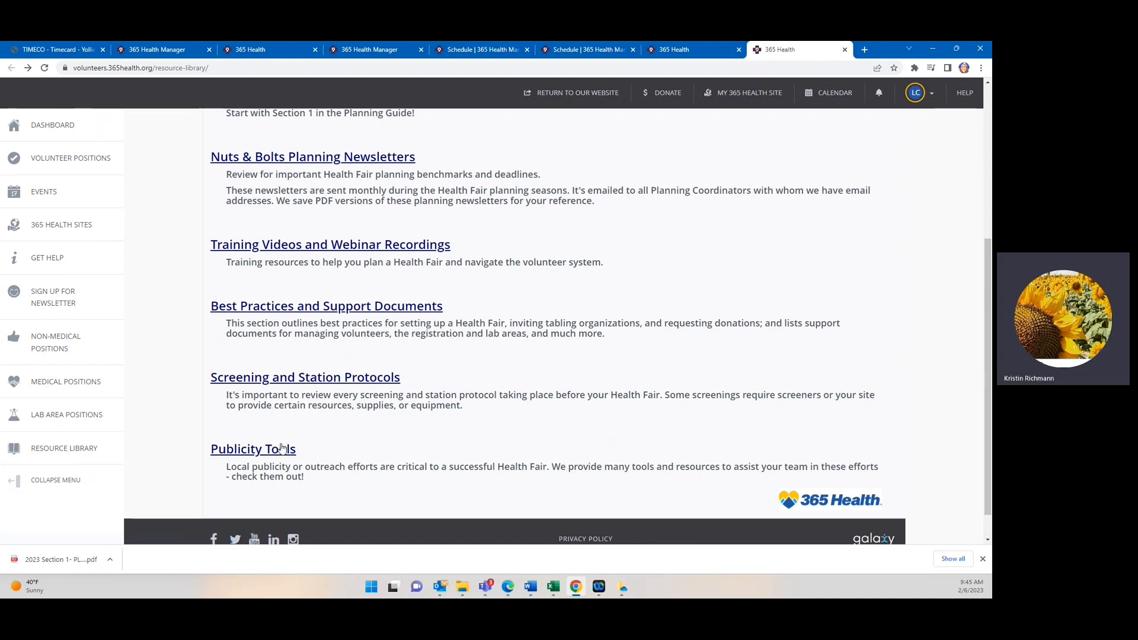
mouse_move(339, 488)
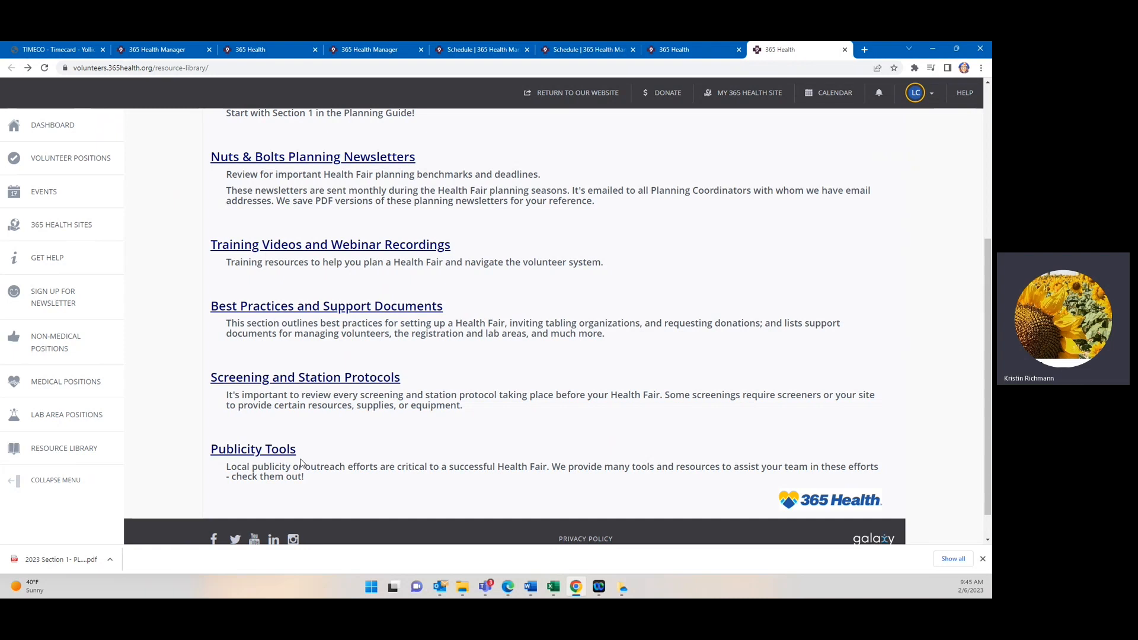
mouse_move(263, 452)
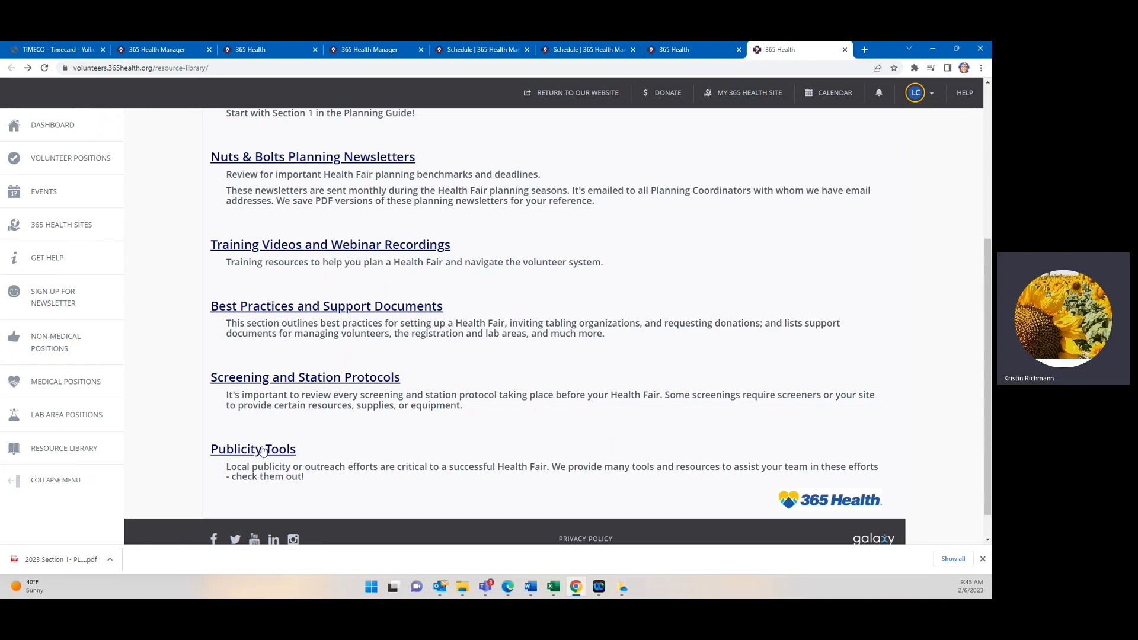
mouse_move(252, 449)
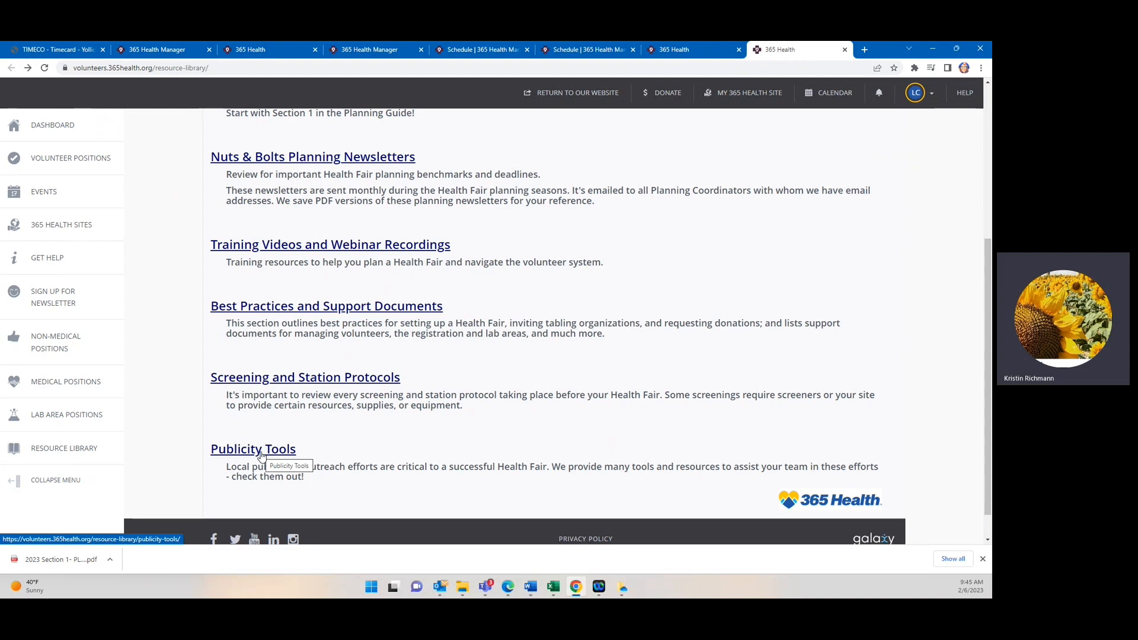
mouse_move(227, 440)
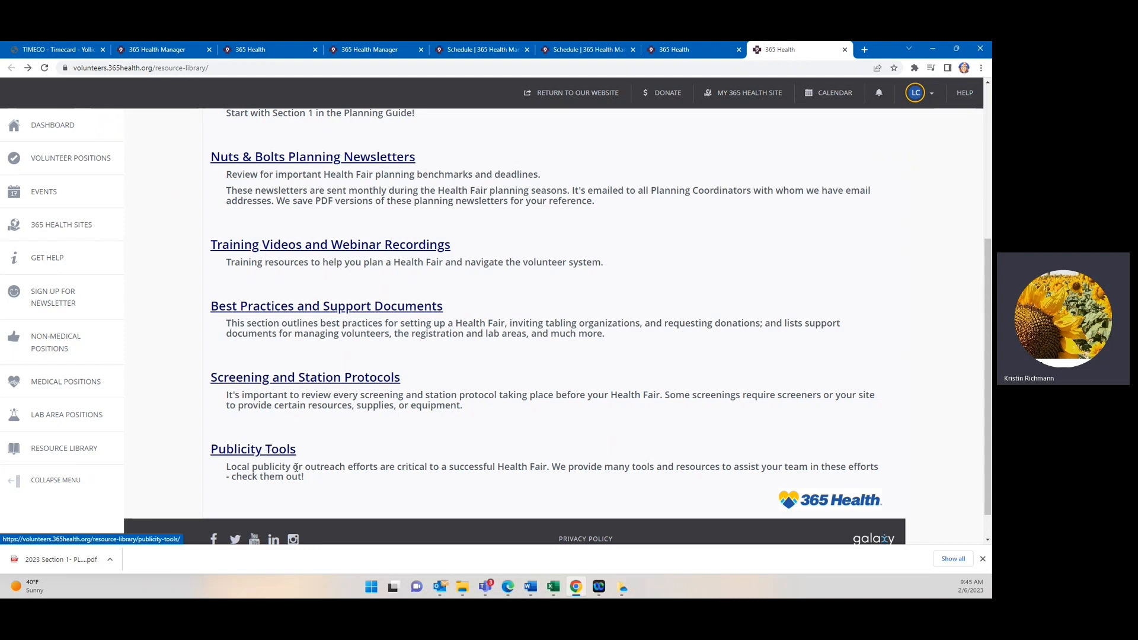
scroll(up, 3)
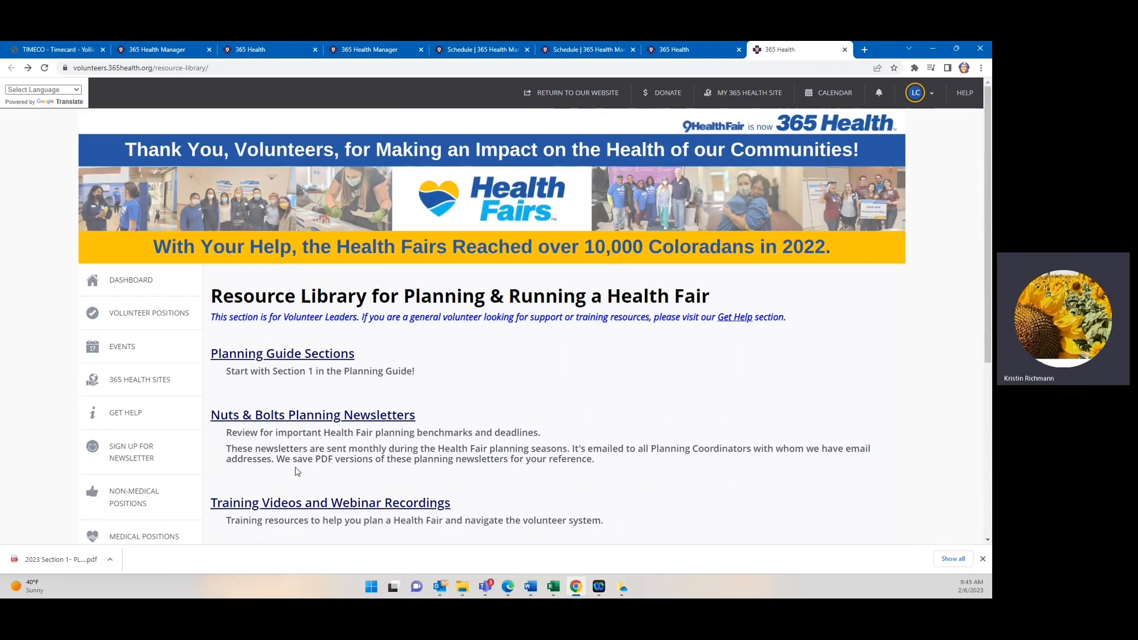
mouse_move(655, 331)
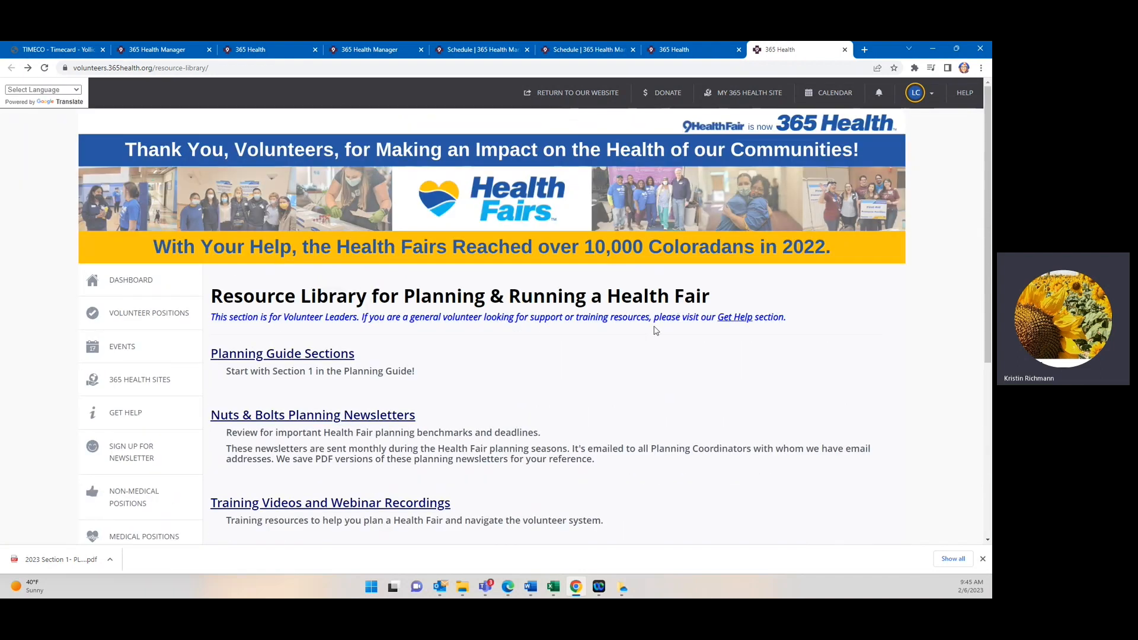
mouse_move(641, 336)
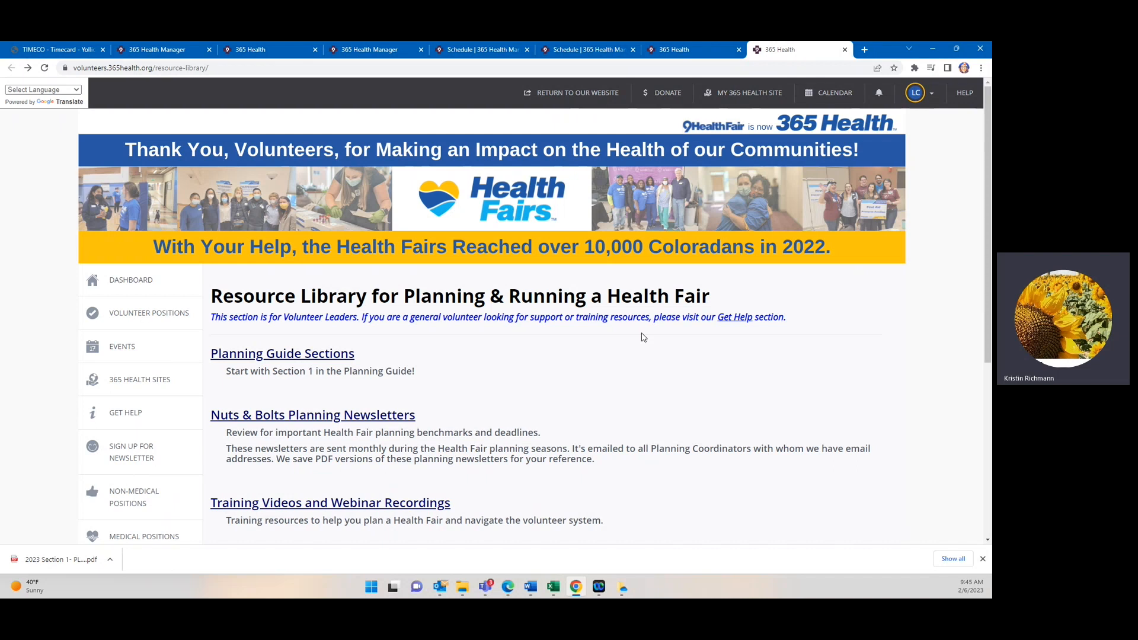
mouse_move(641, 336)
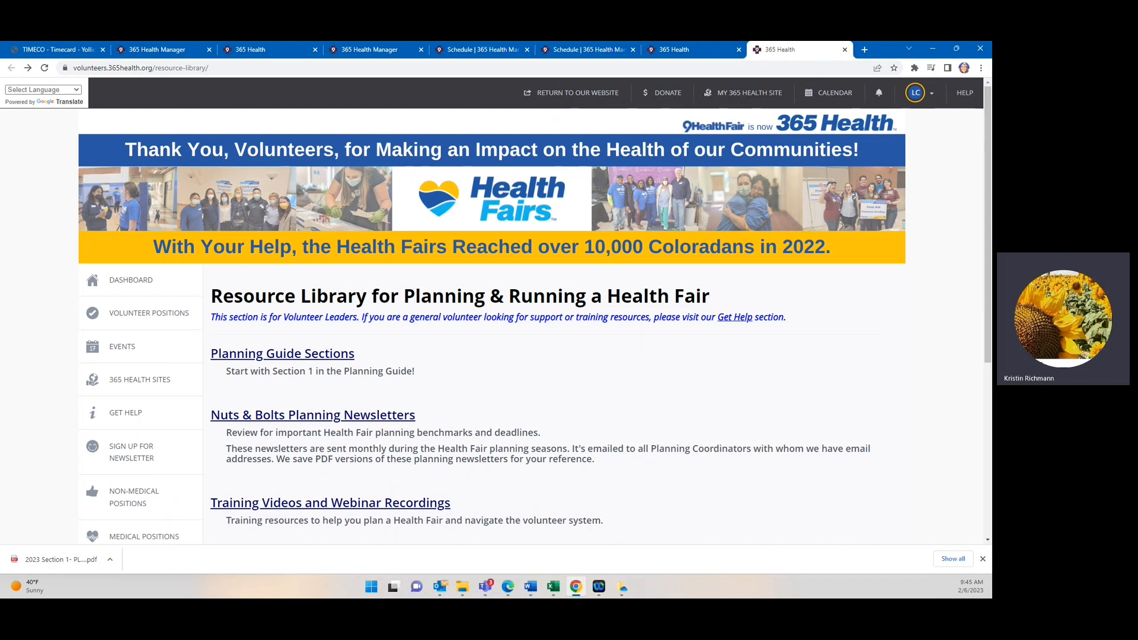